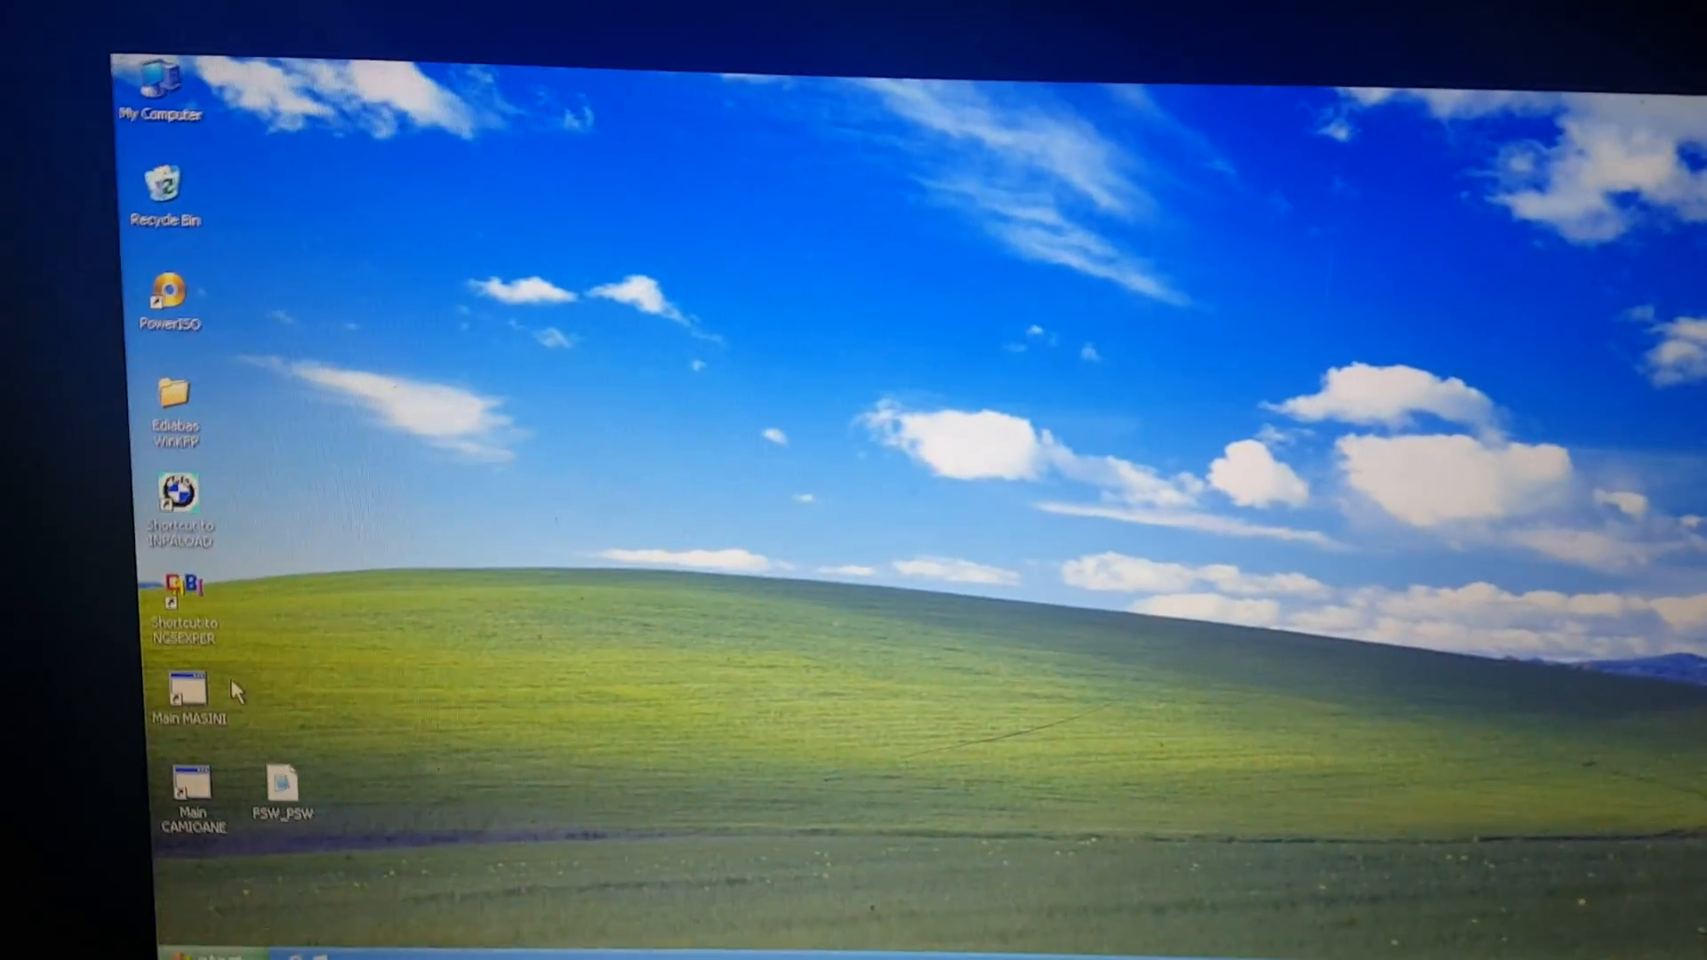
Start the NCS Expert coding tool from the desktop shortcut with the Expertmode profile
{"action": "double_click", "coordinate": [181, 605]}
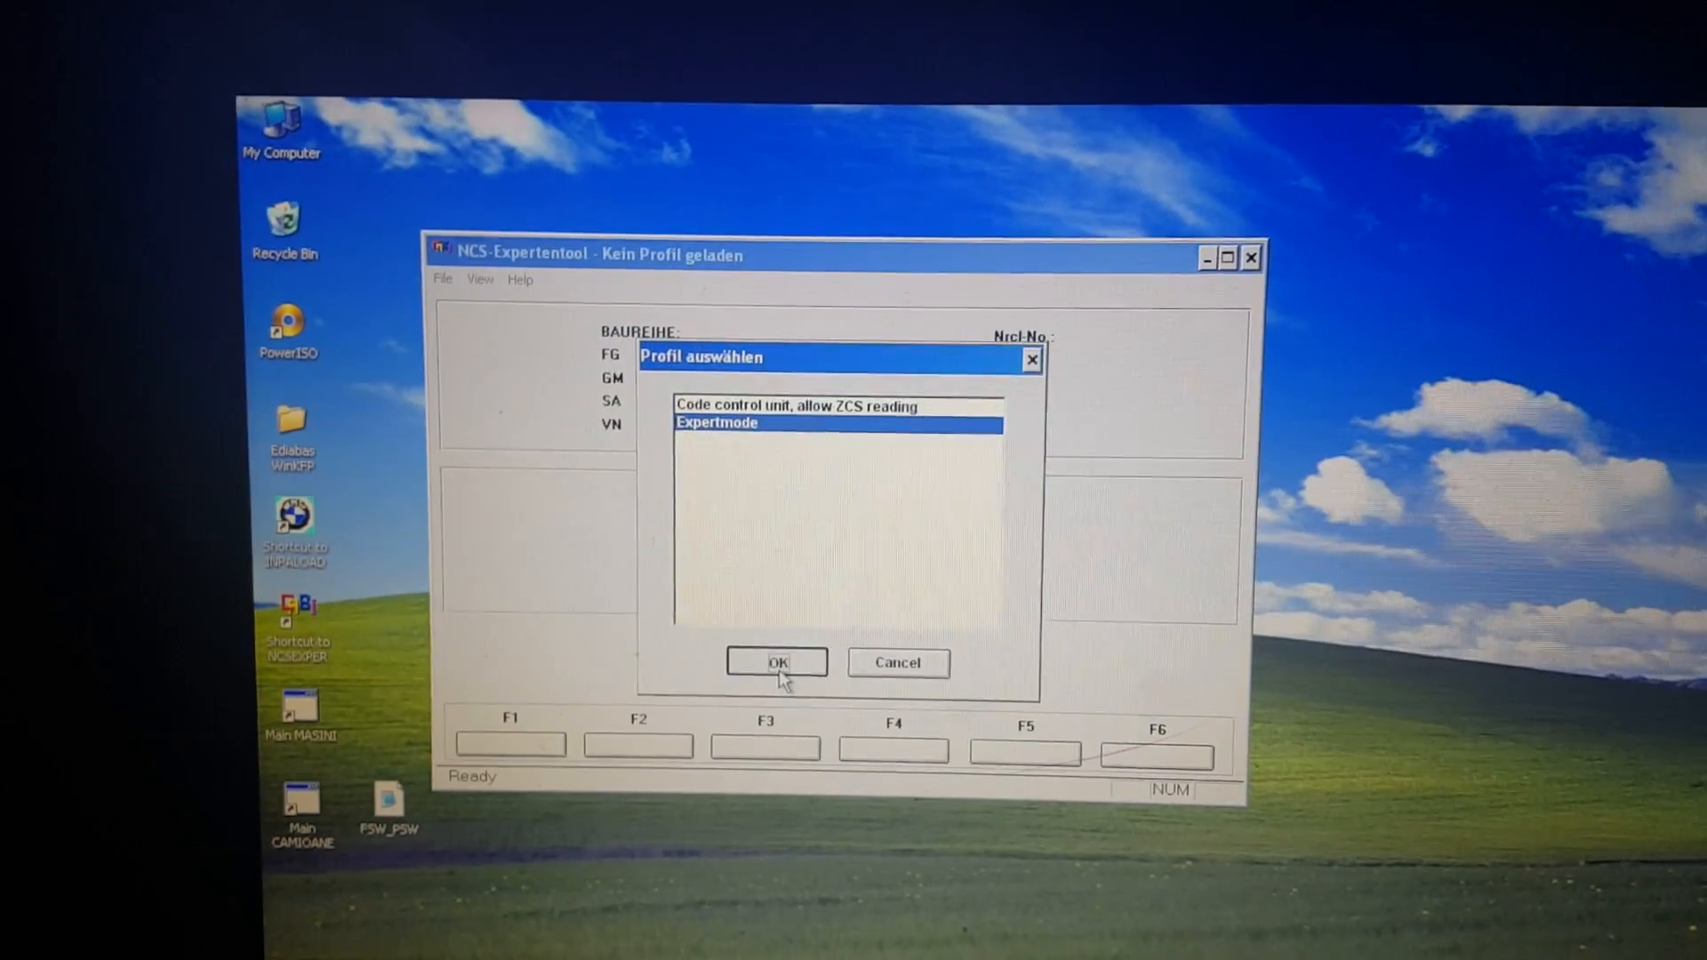
{"action": "left_click", "coordinate": [777, 662]}
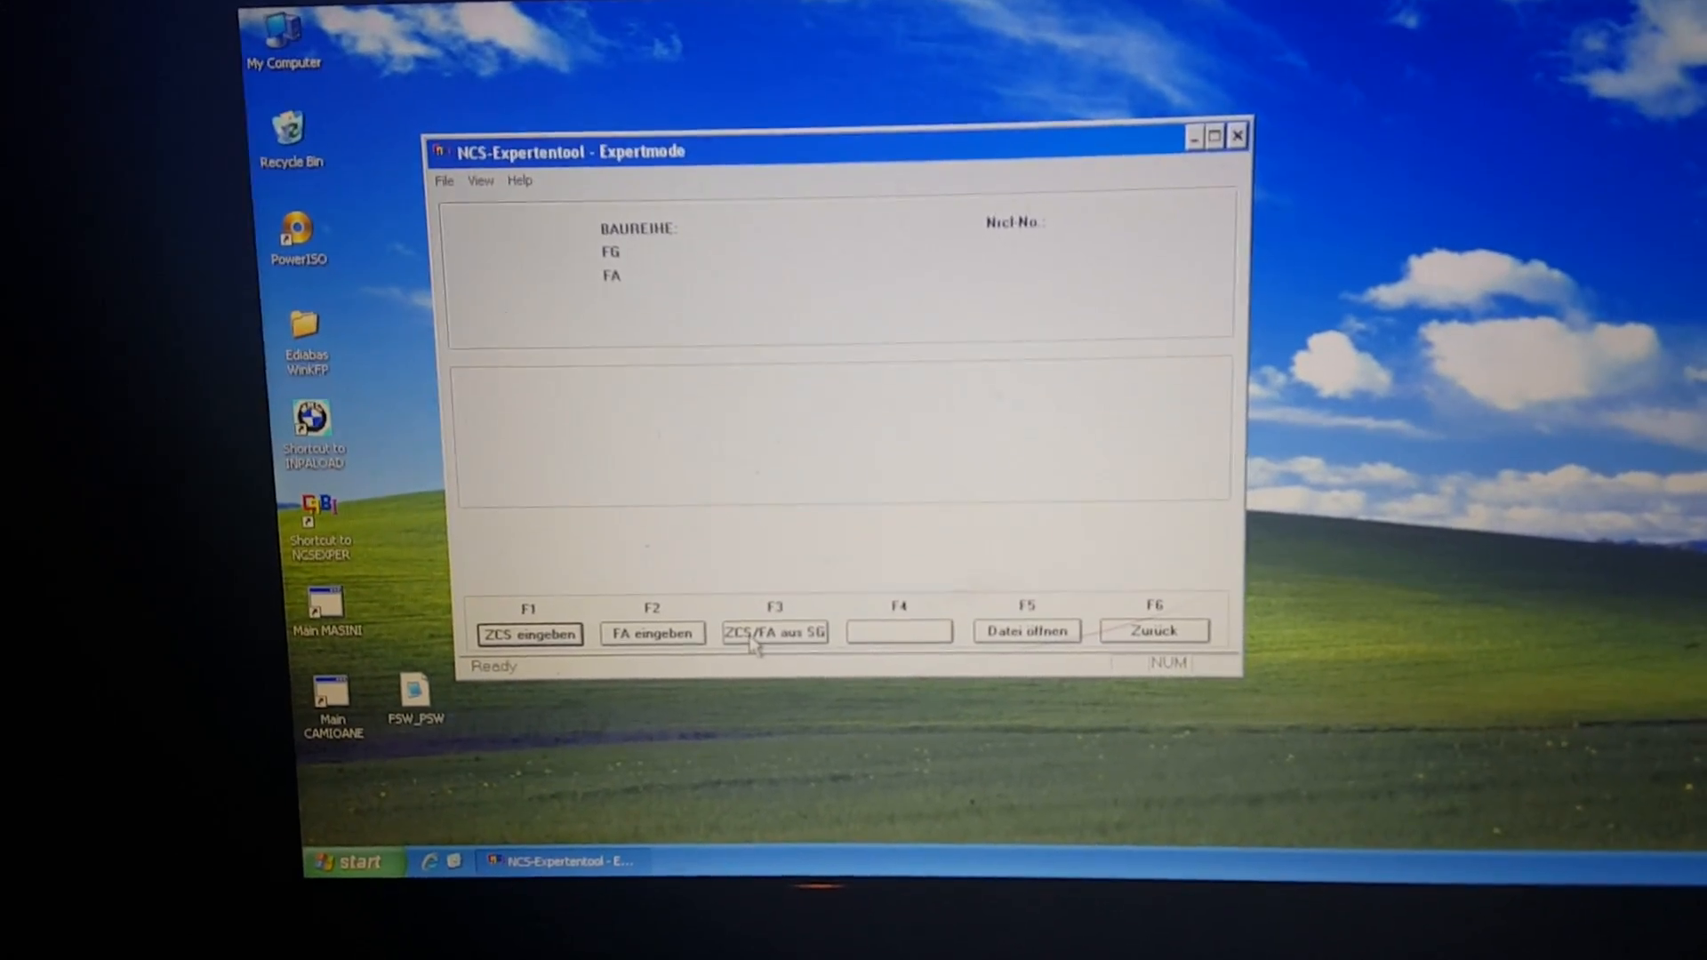
Read the ZCS/FA vehicle data for the E89 series from the CAS module
{"action": "left_click", "coordinate": [530, 634]}
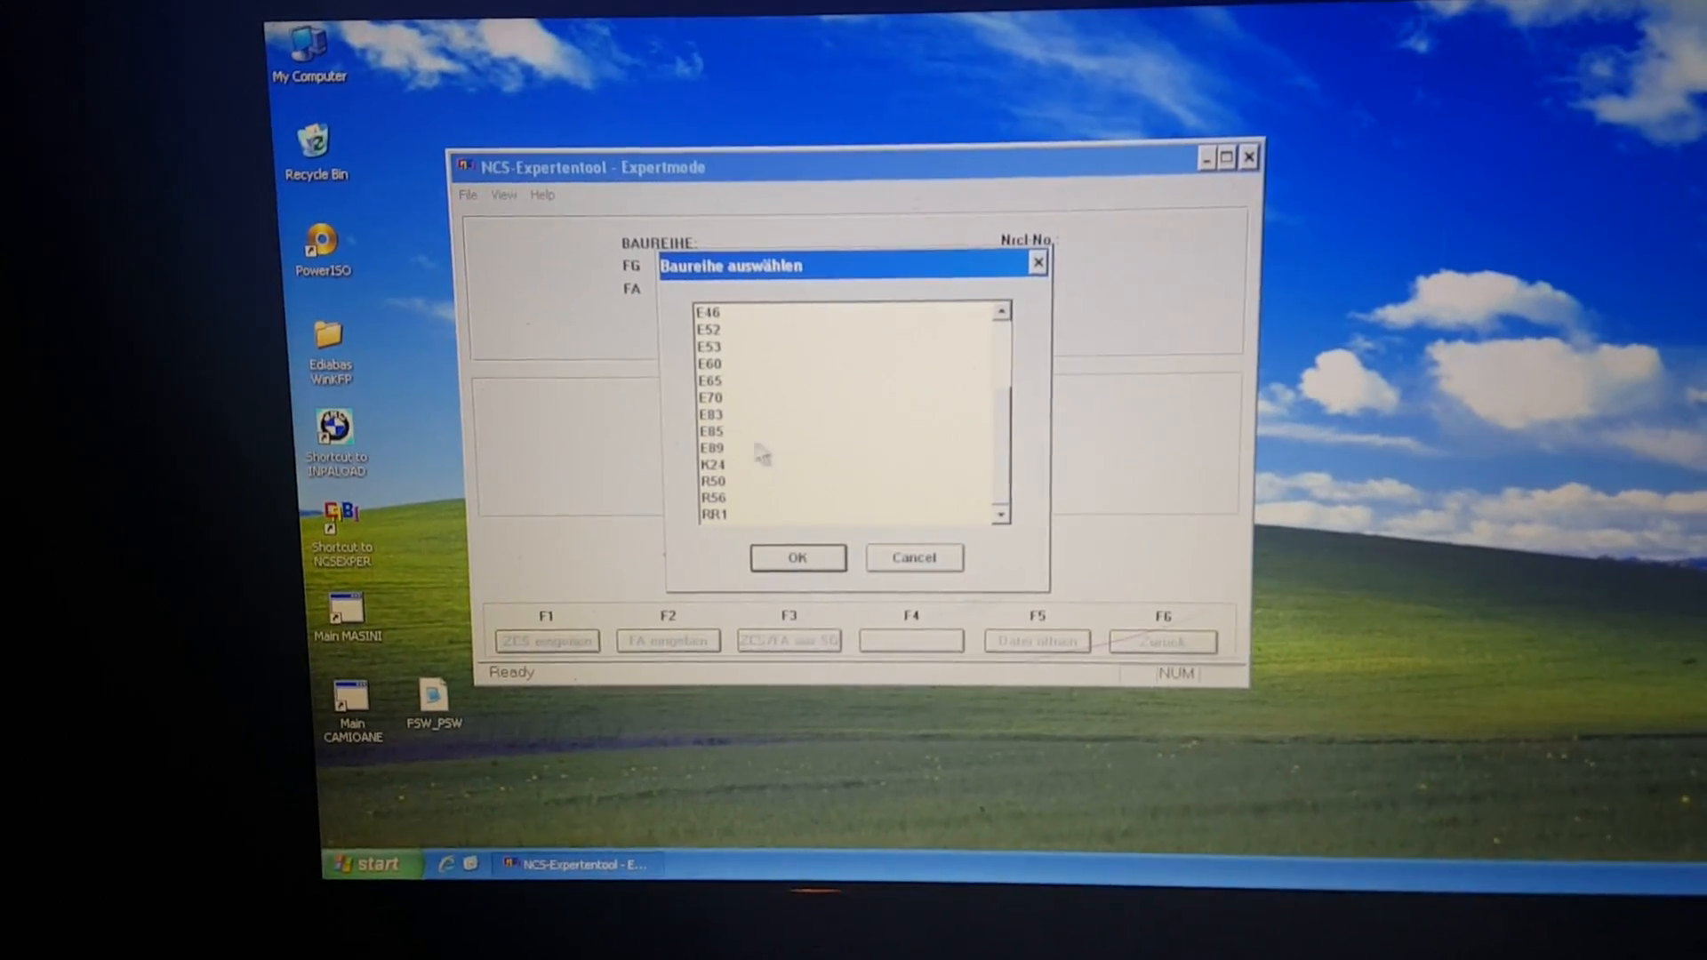
{"action": "left_click", "coordinate": [709, 448]}
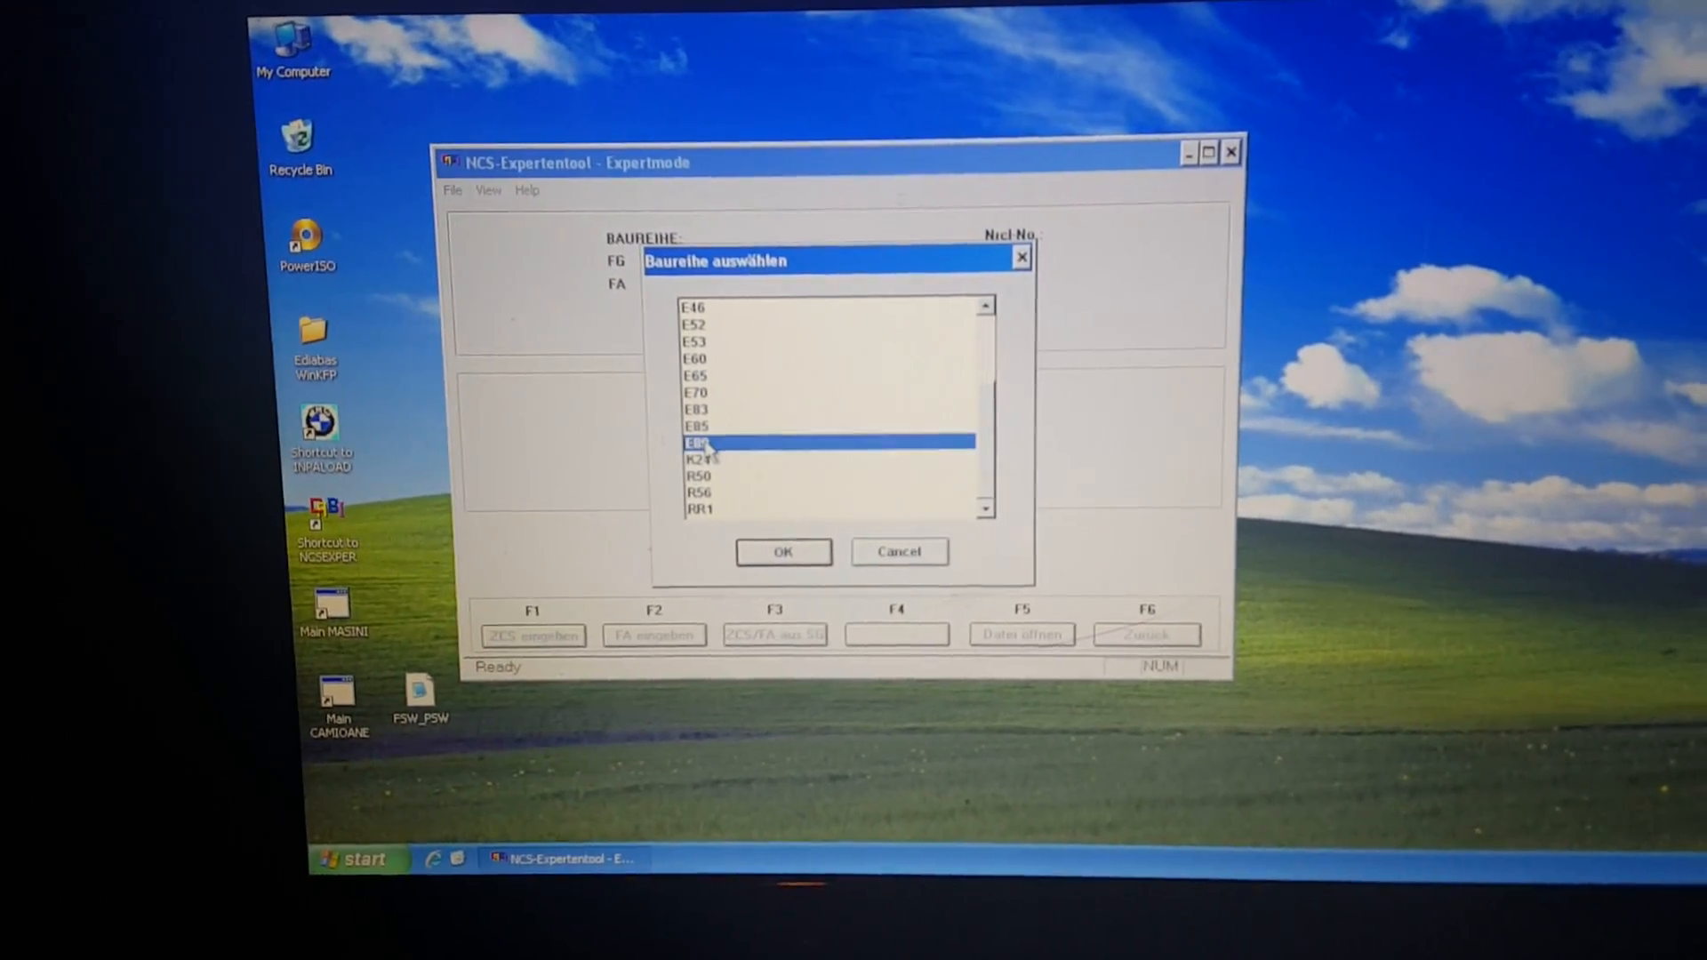
{"action": "left_click", "coordinate": [782, 551]}
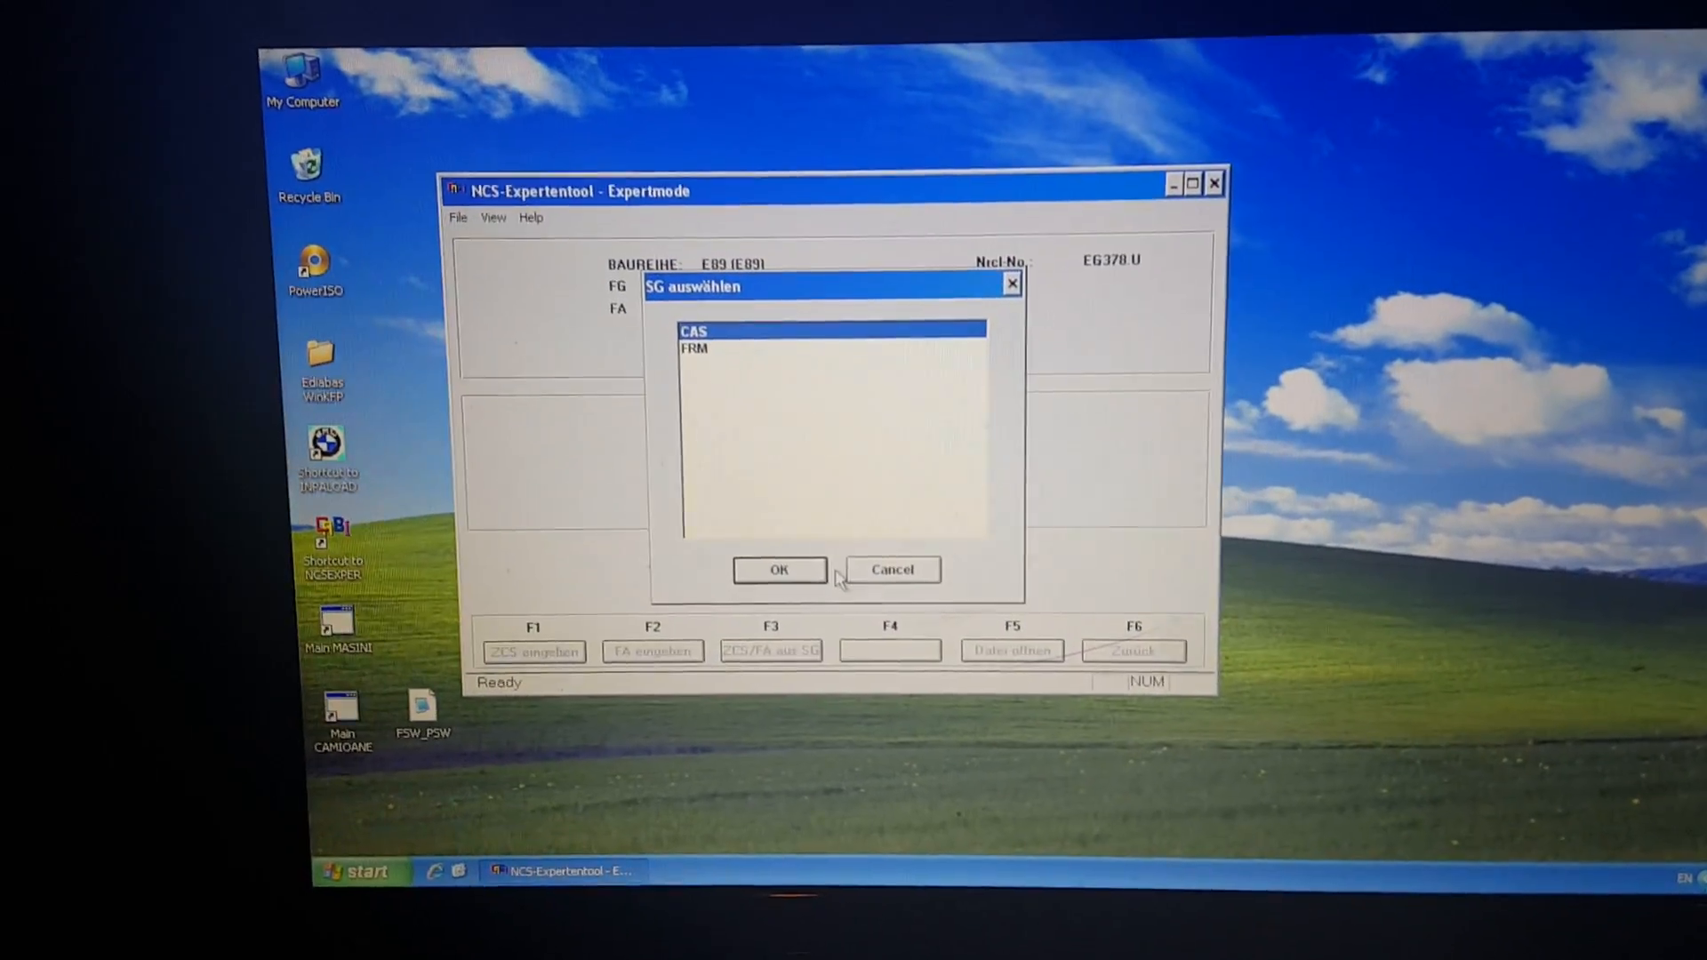
{"action": "left_click", "coordinate": [779, 569]}
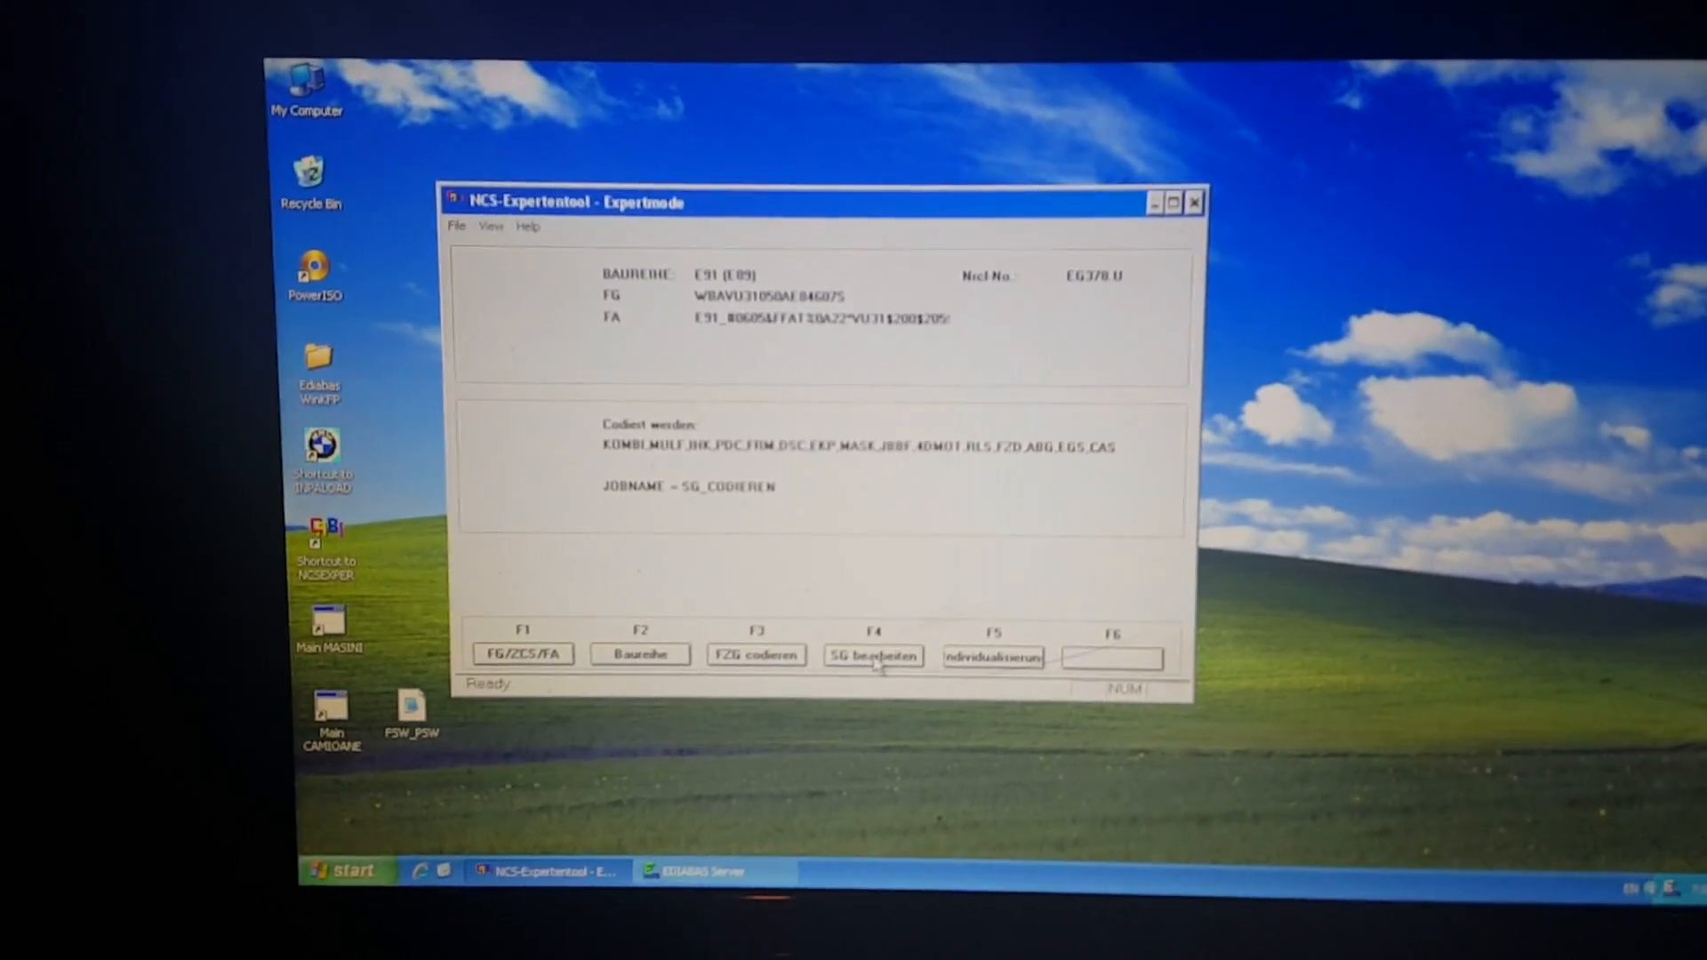
Select the FRM control module for processing via SG bearbeiten
{"action": "left_click", "coordinate": [873, 655]}
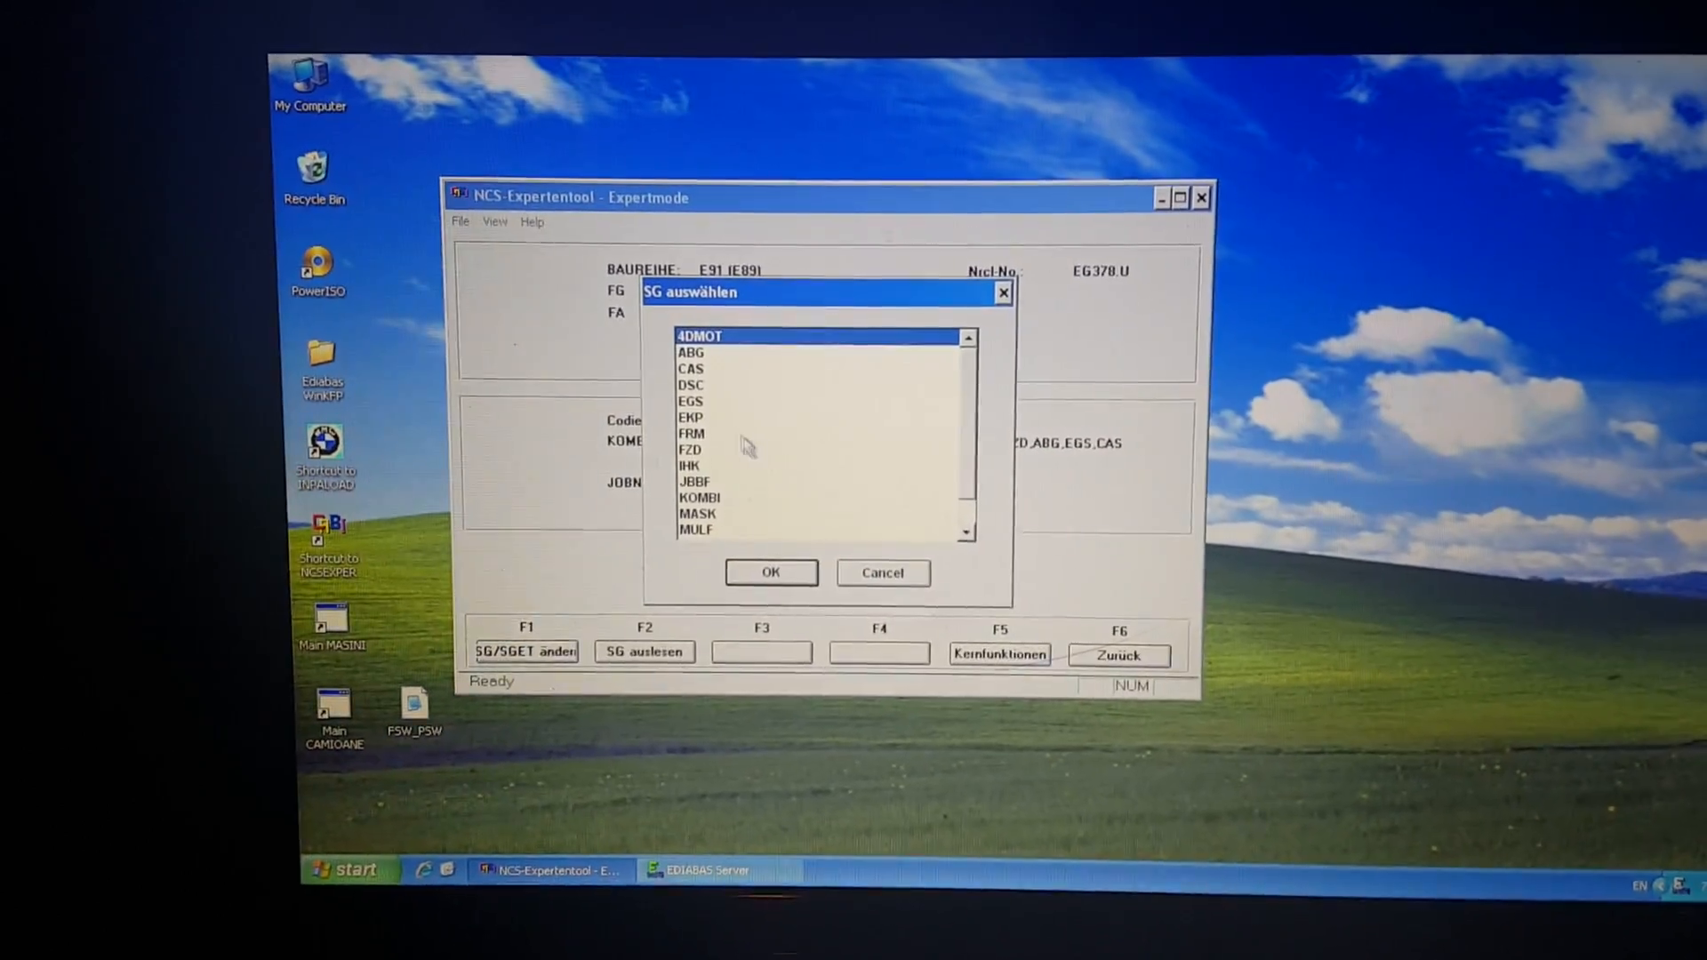
{"action": "left_click", "coordinate": [692, 434]}
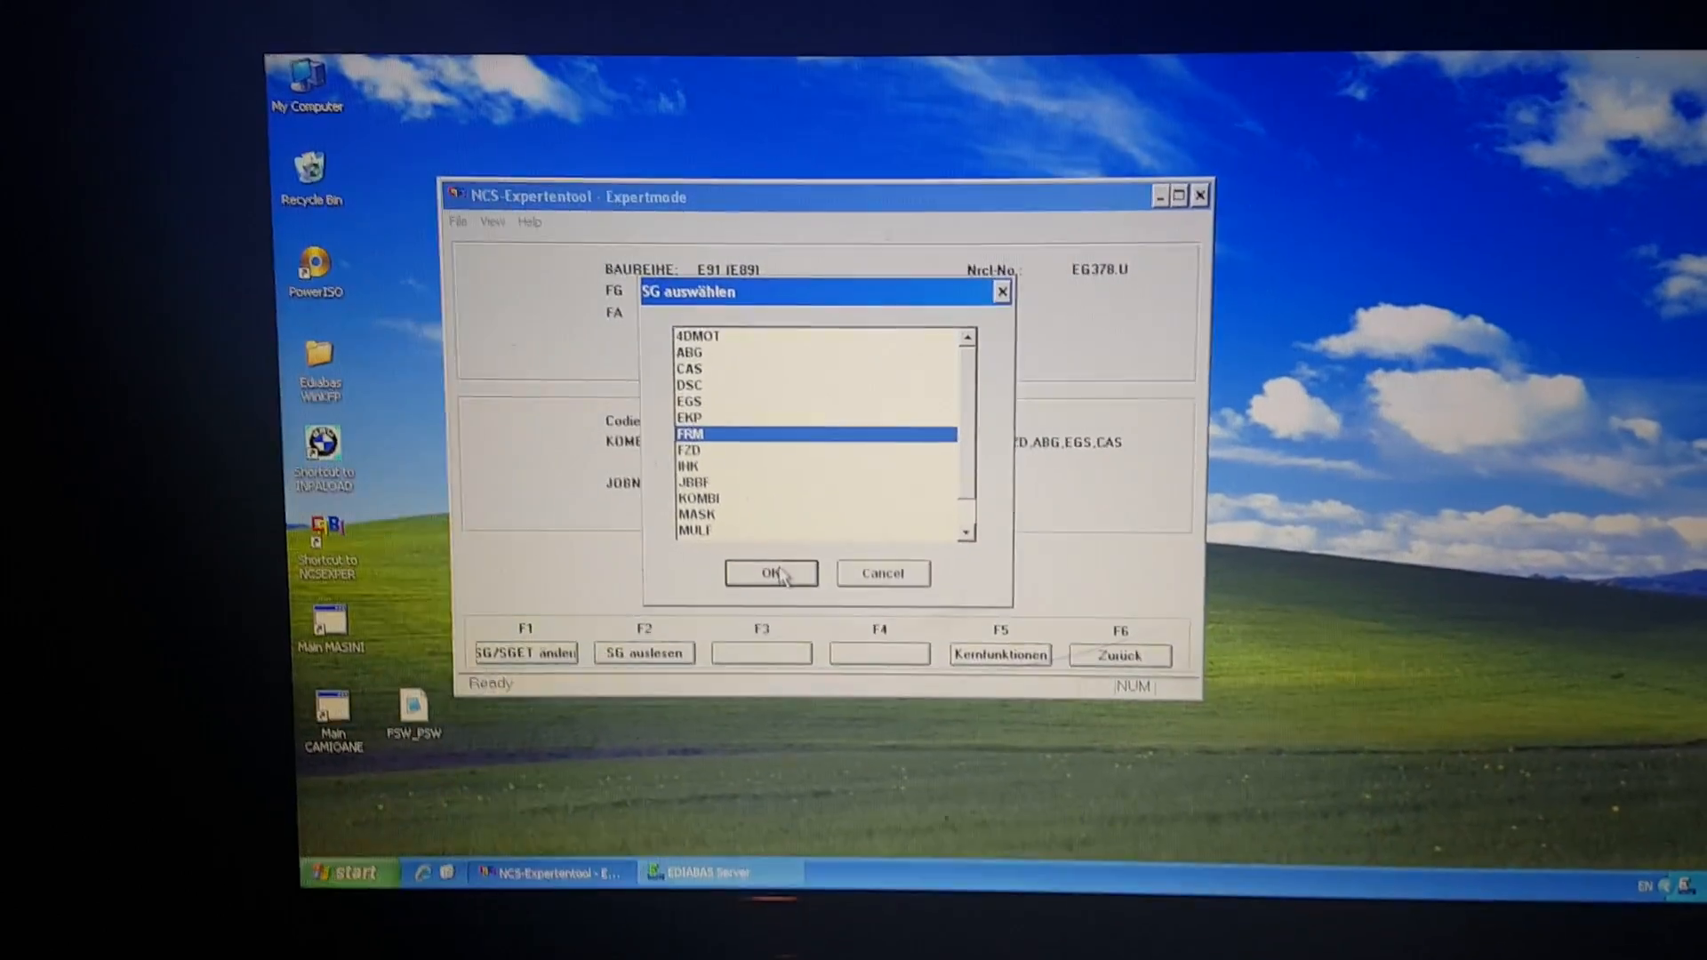
{"action": "left_click", "coordinate": [770, 573]}
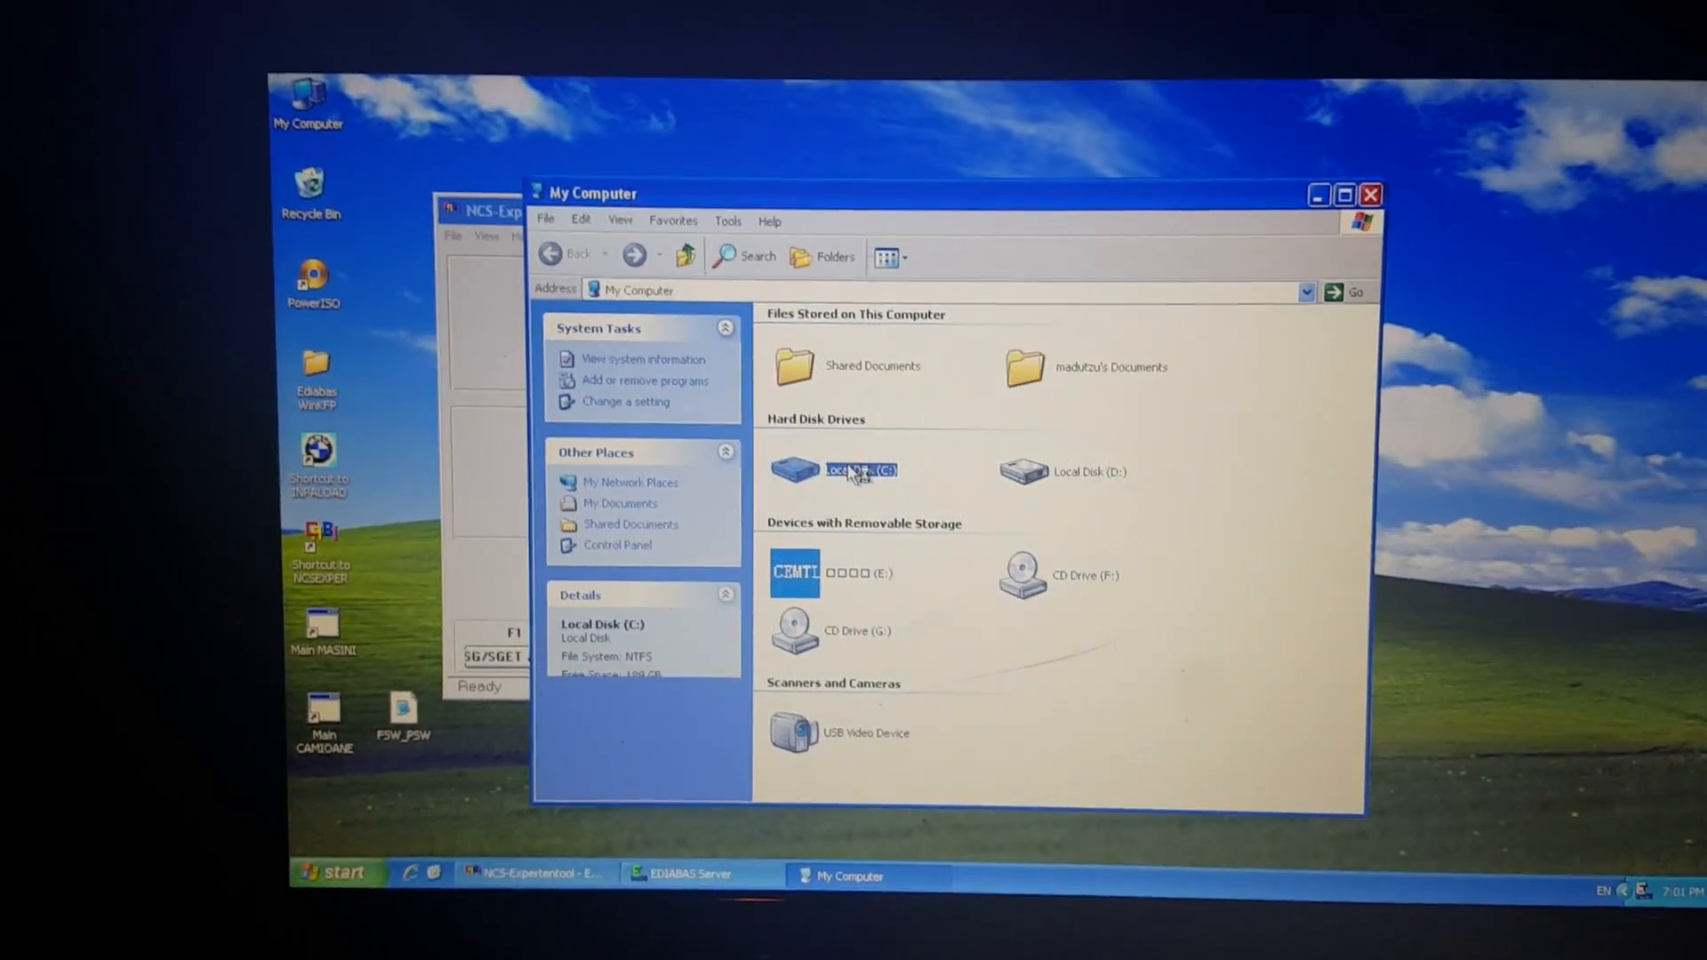
Browse C:\NCSEXPER\WORK and open the FSW_PSW MAN file in Notepad
{"action": "double_click", "coordinate": [861, 470]}
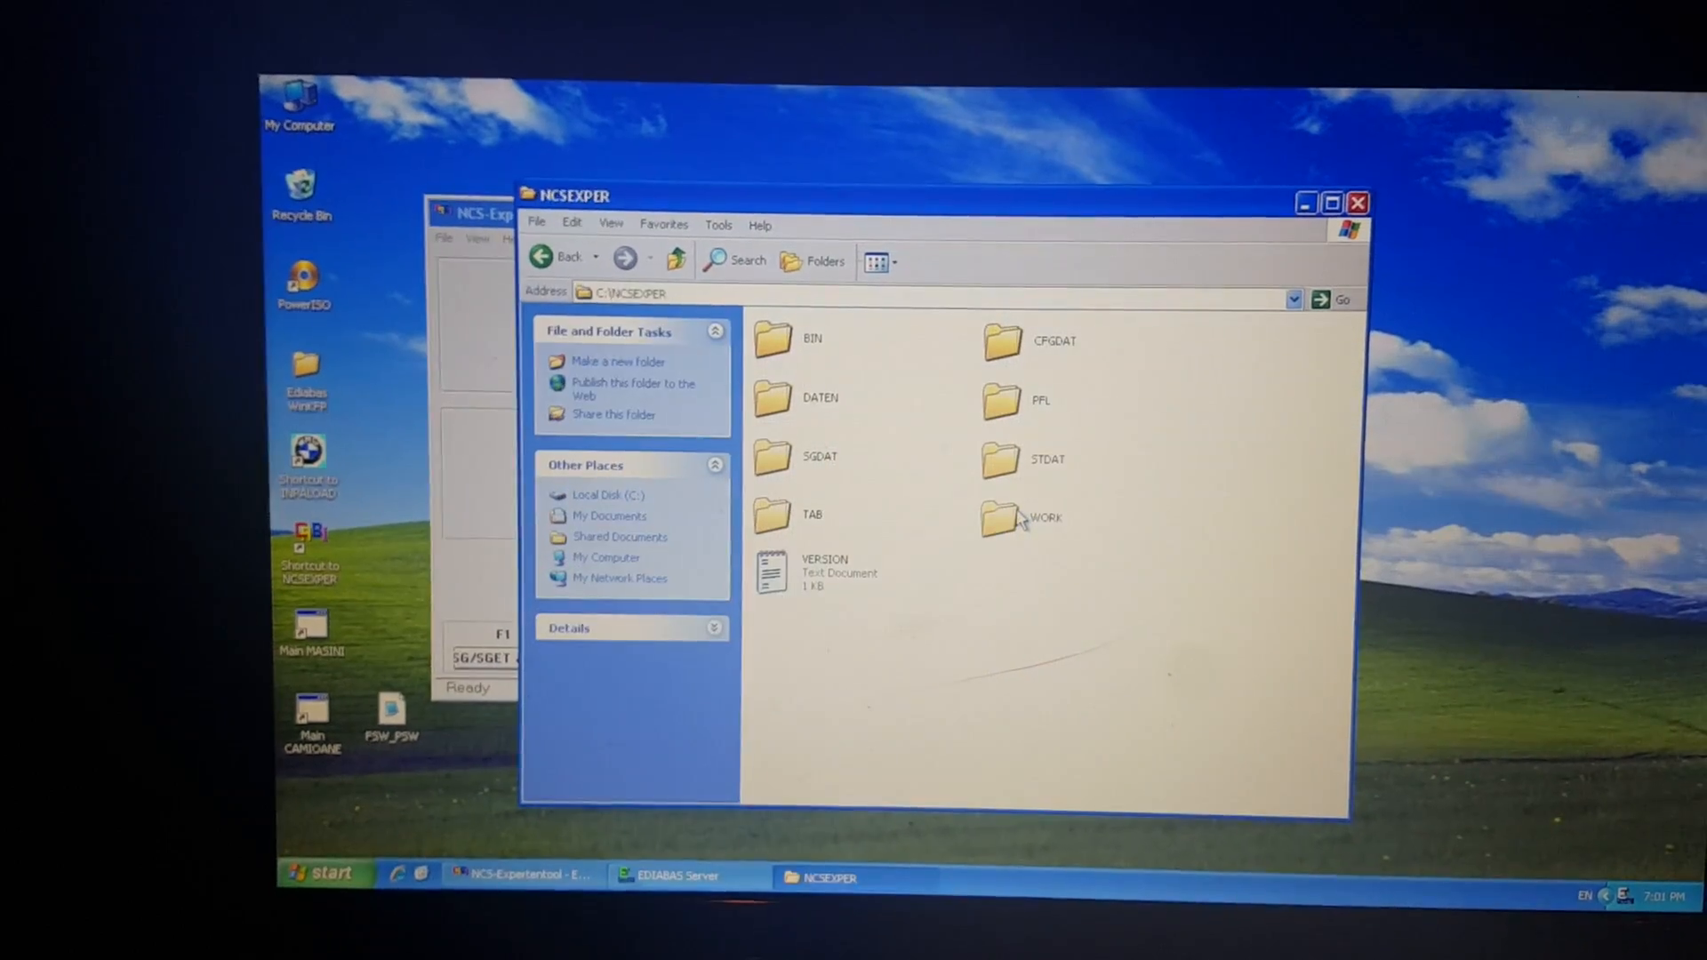
{"action": "double_click", "coordinate": [1021, 518]}
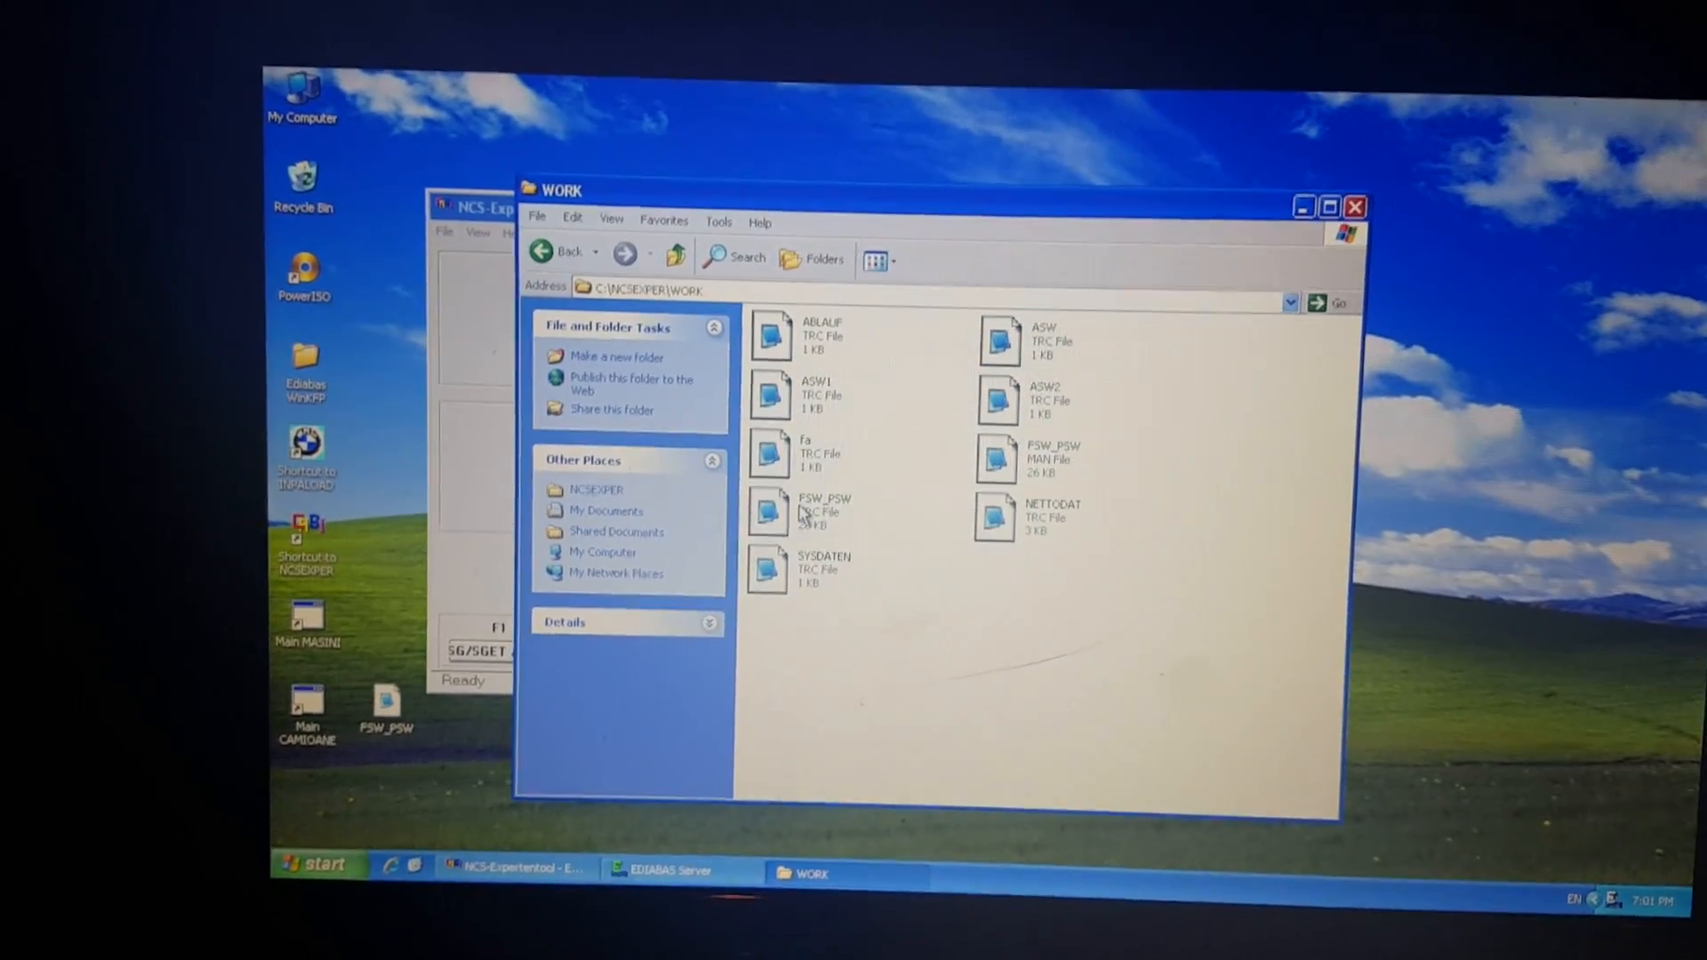
{"action": "double_click", "coordinate": [824, 512]}
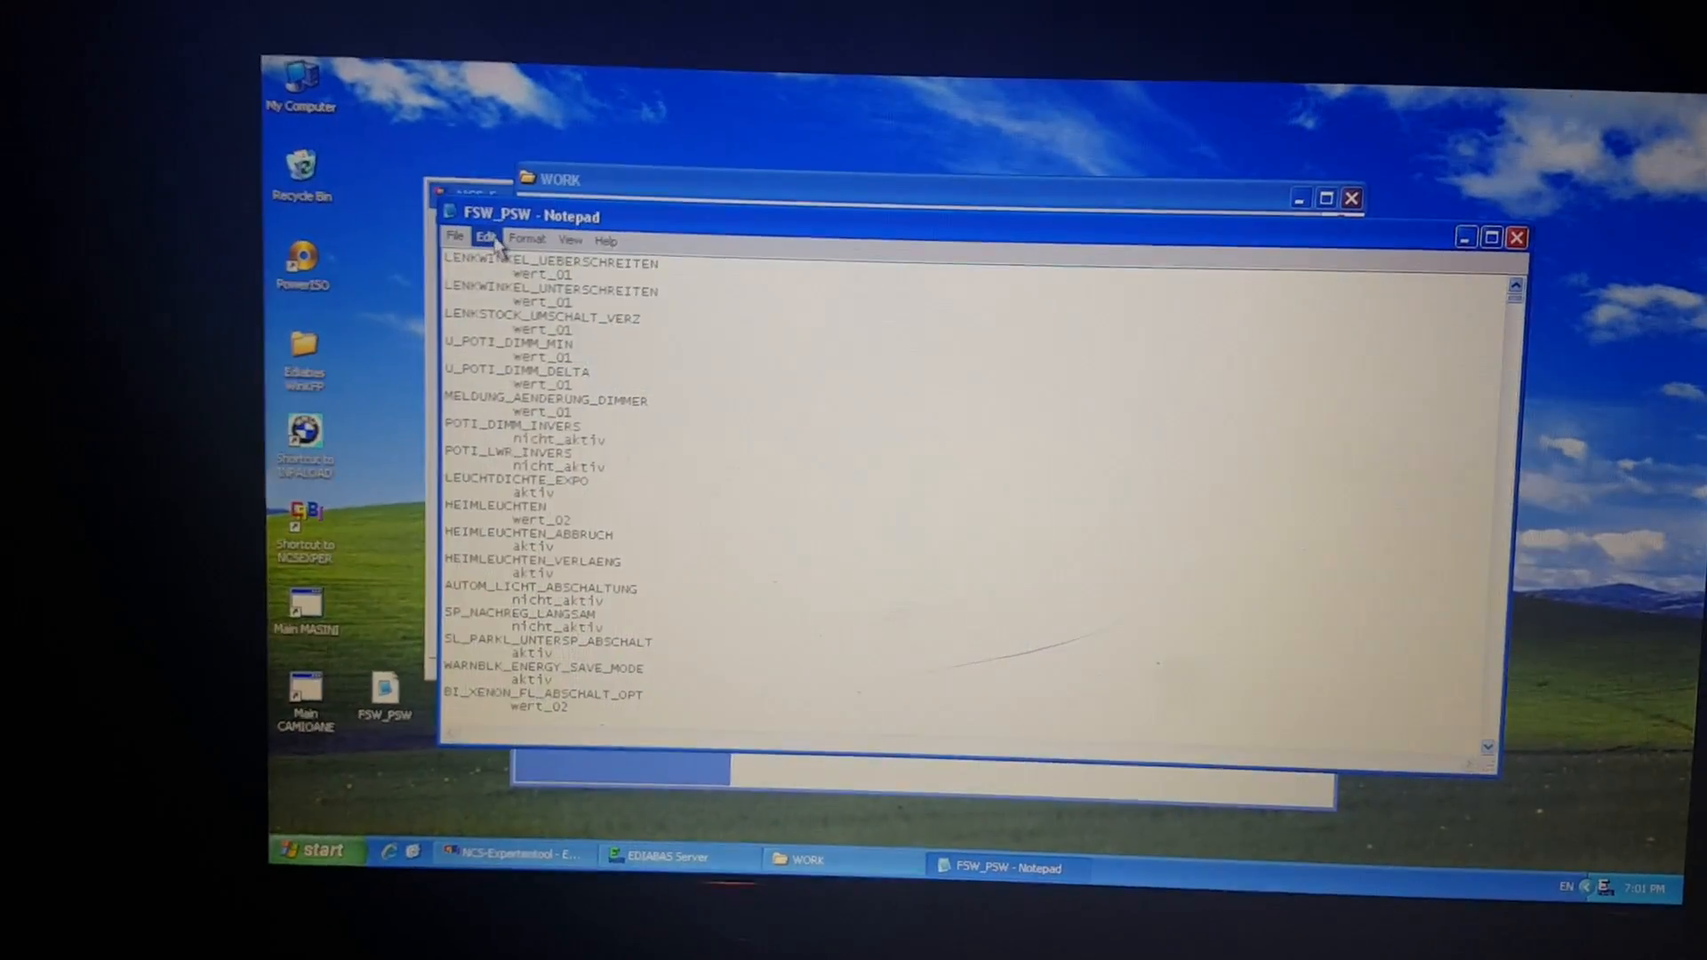
Search the FSW_PSW file for DRL, dismissing the not-found message, to reach DRL_WERT_DIMMUNG
{"action": "left_click", "coordinate": [488, 233]}
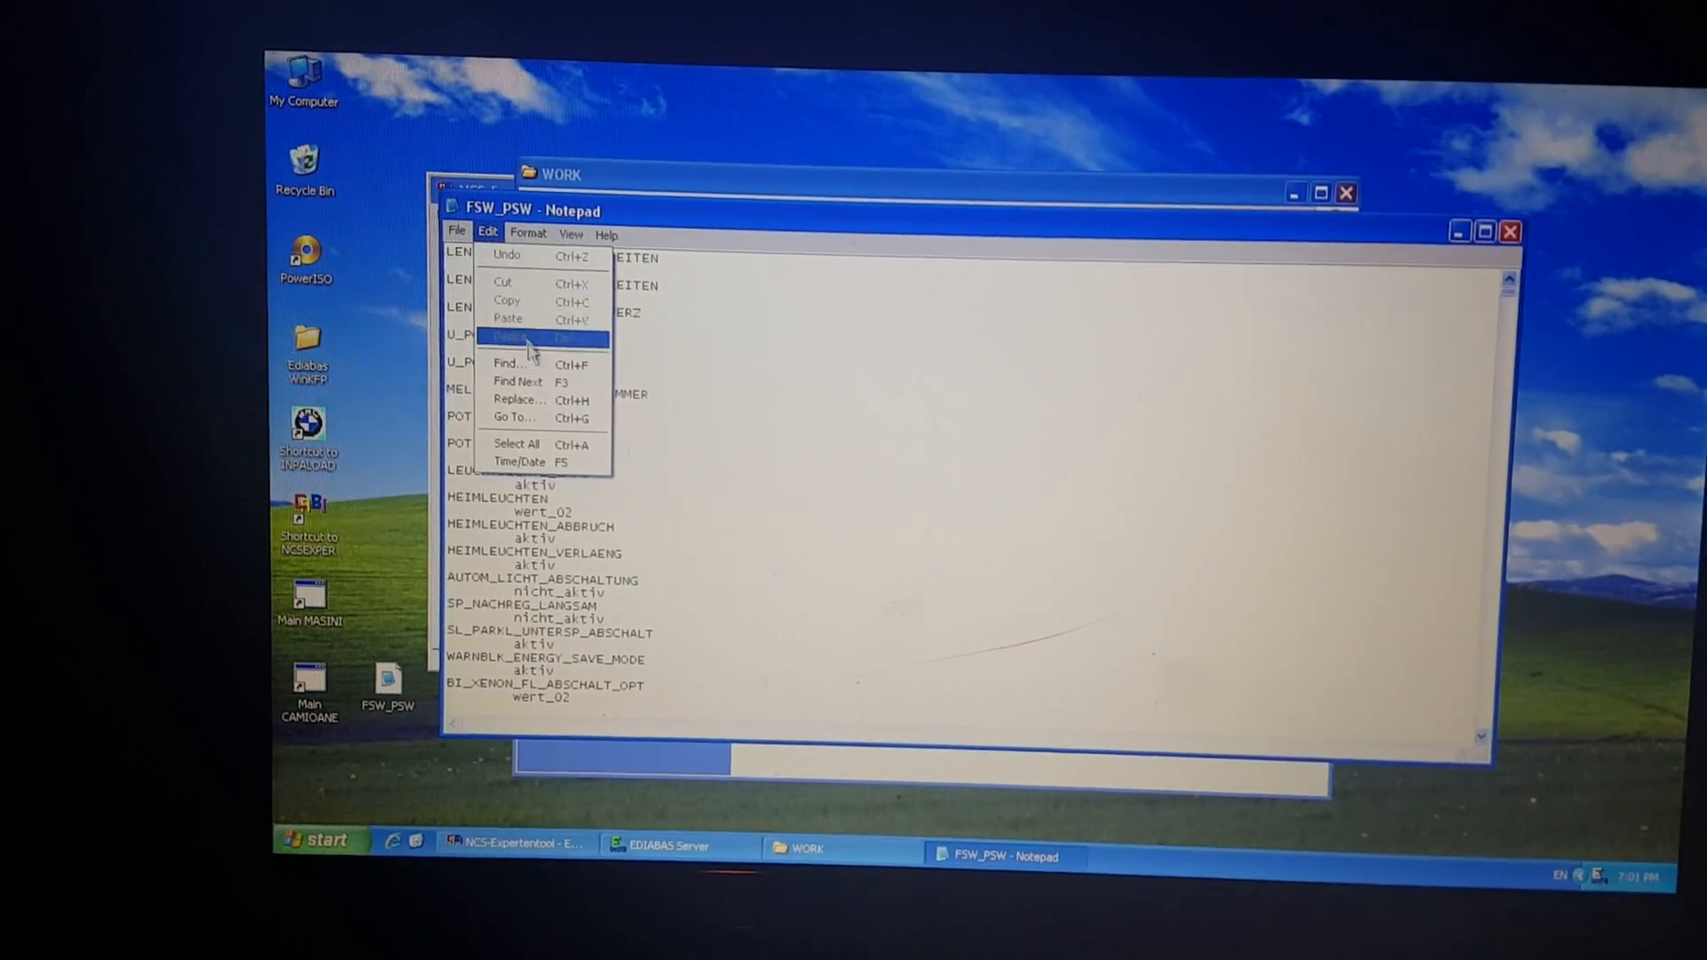
{"action": "left_click", "coordinate": [508, 363]}
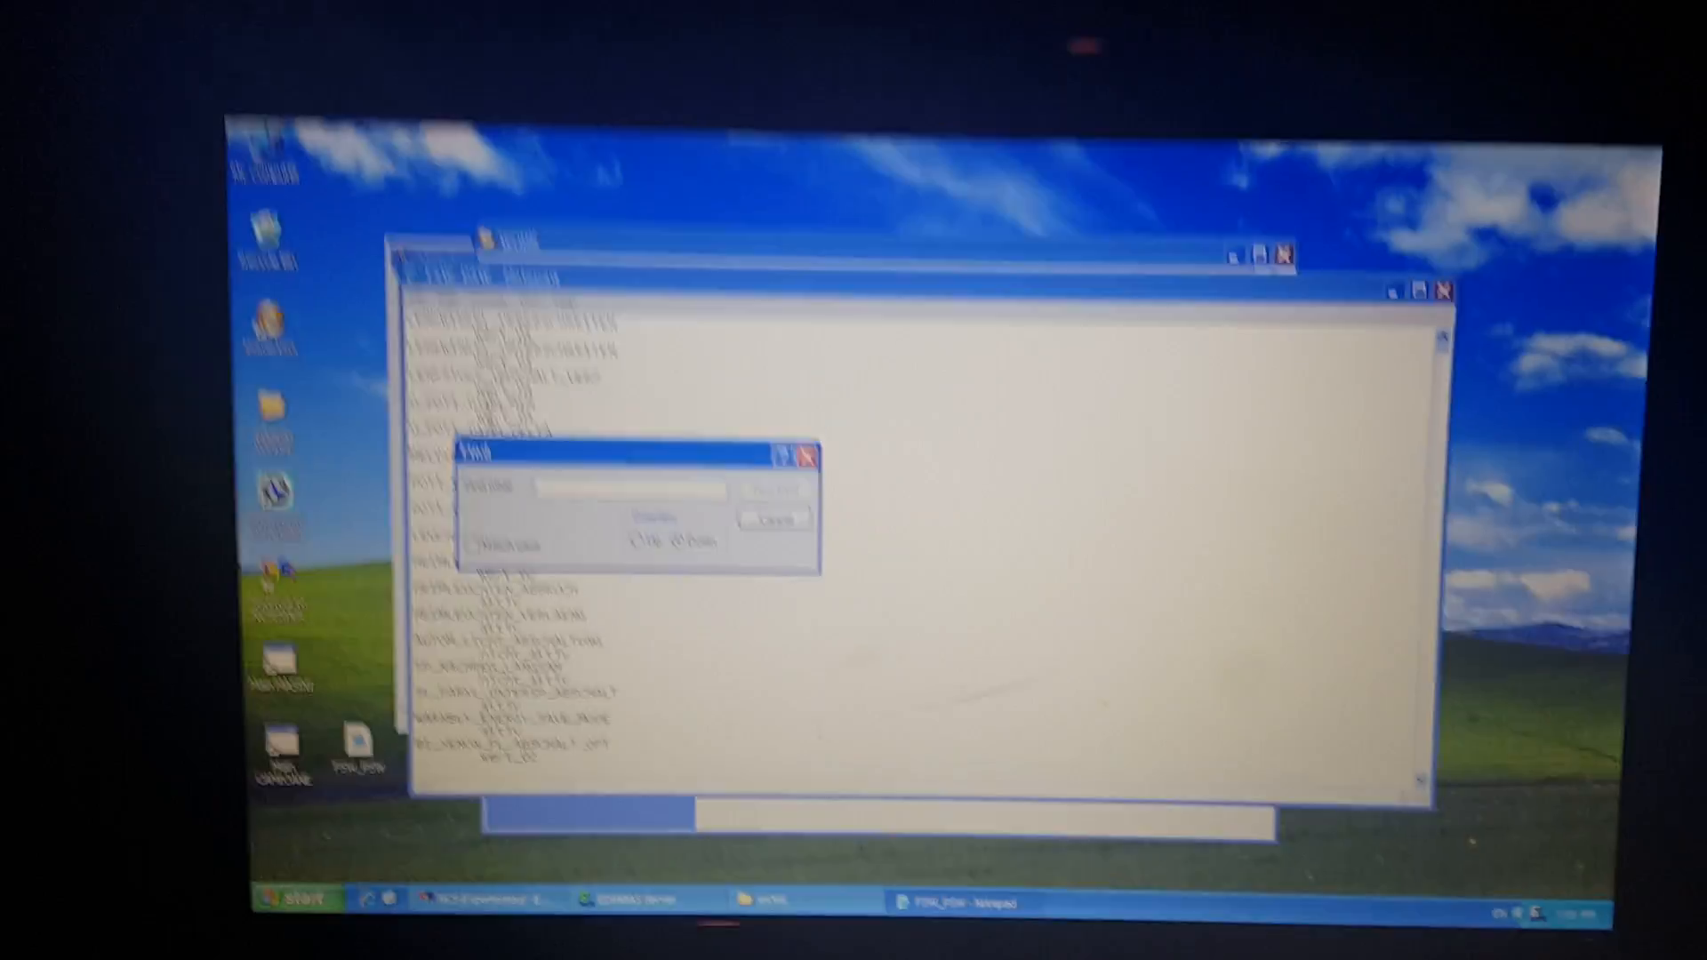
{"action": "type", "text": "d"}
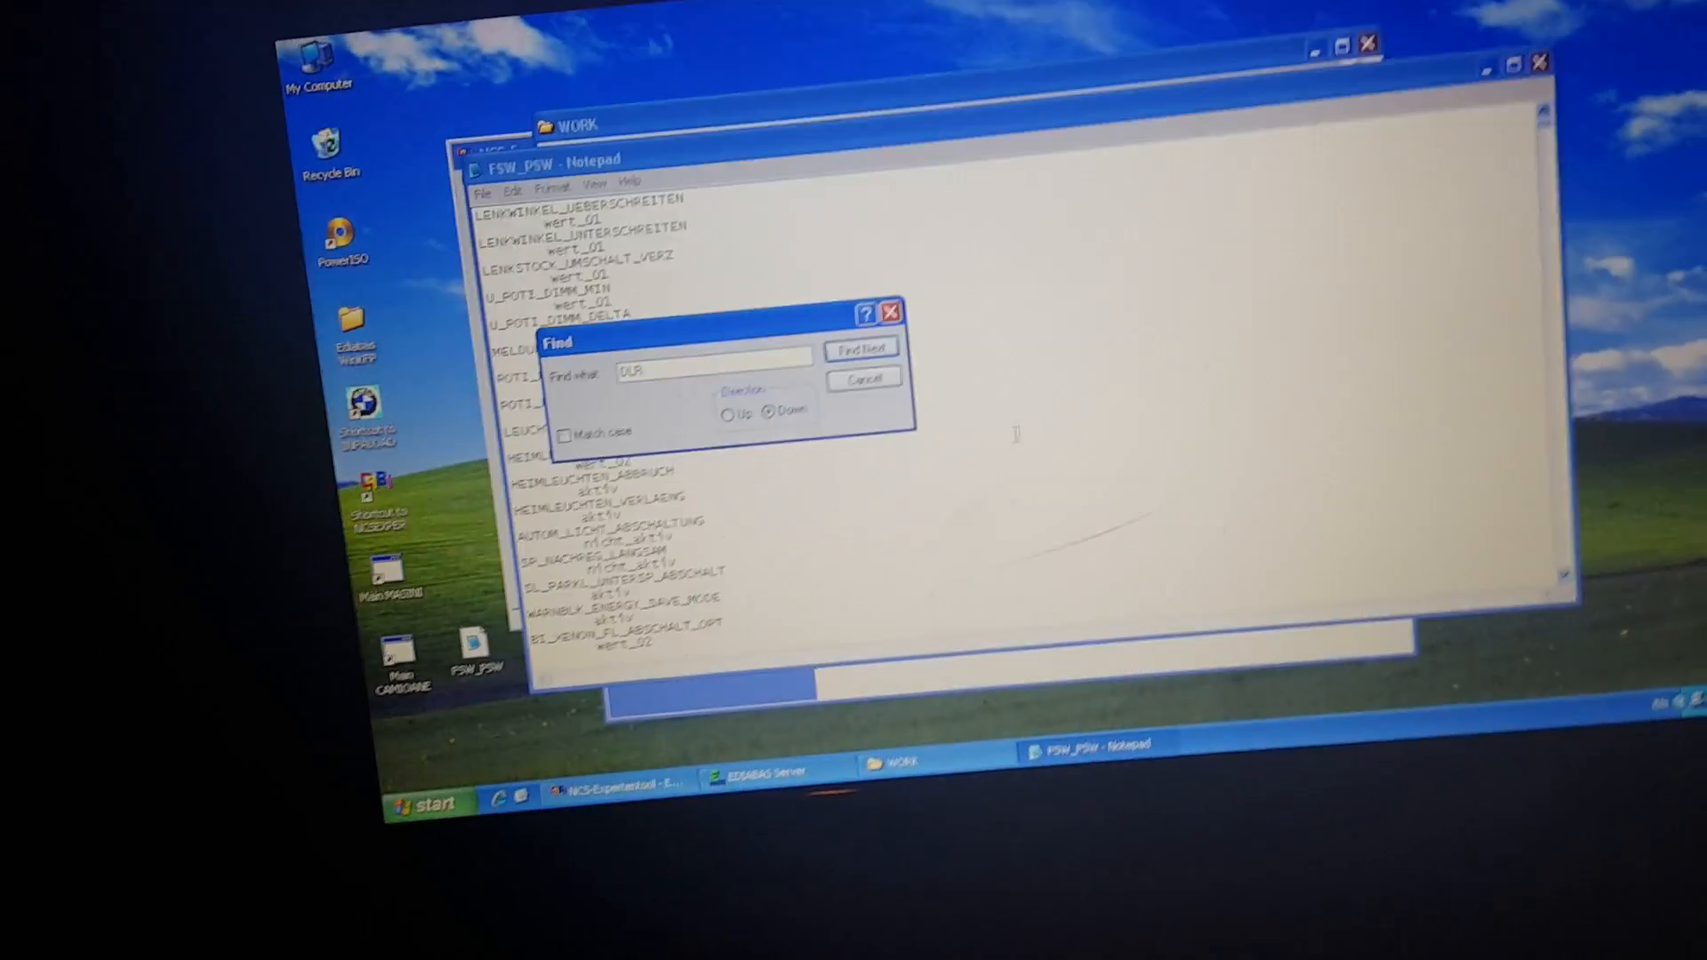
{"action": "left_click", "coordinate": [861, 347]}
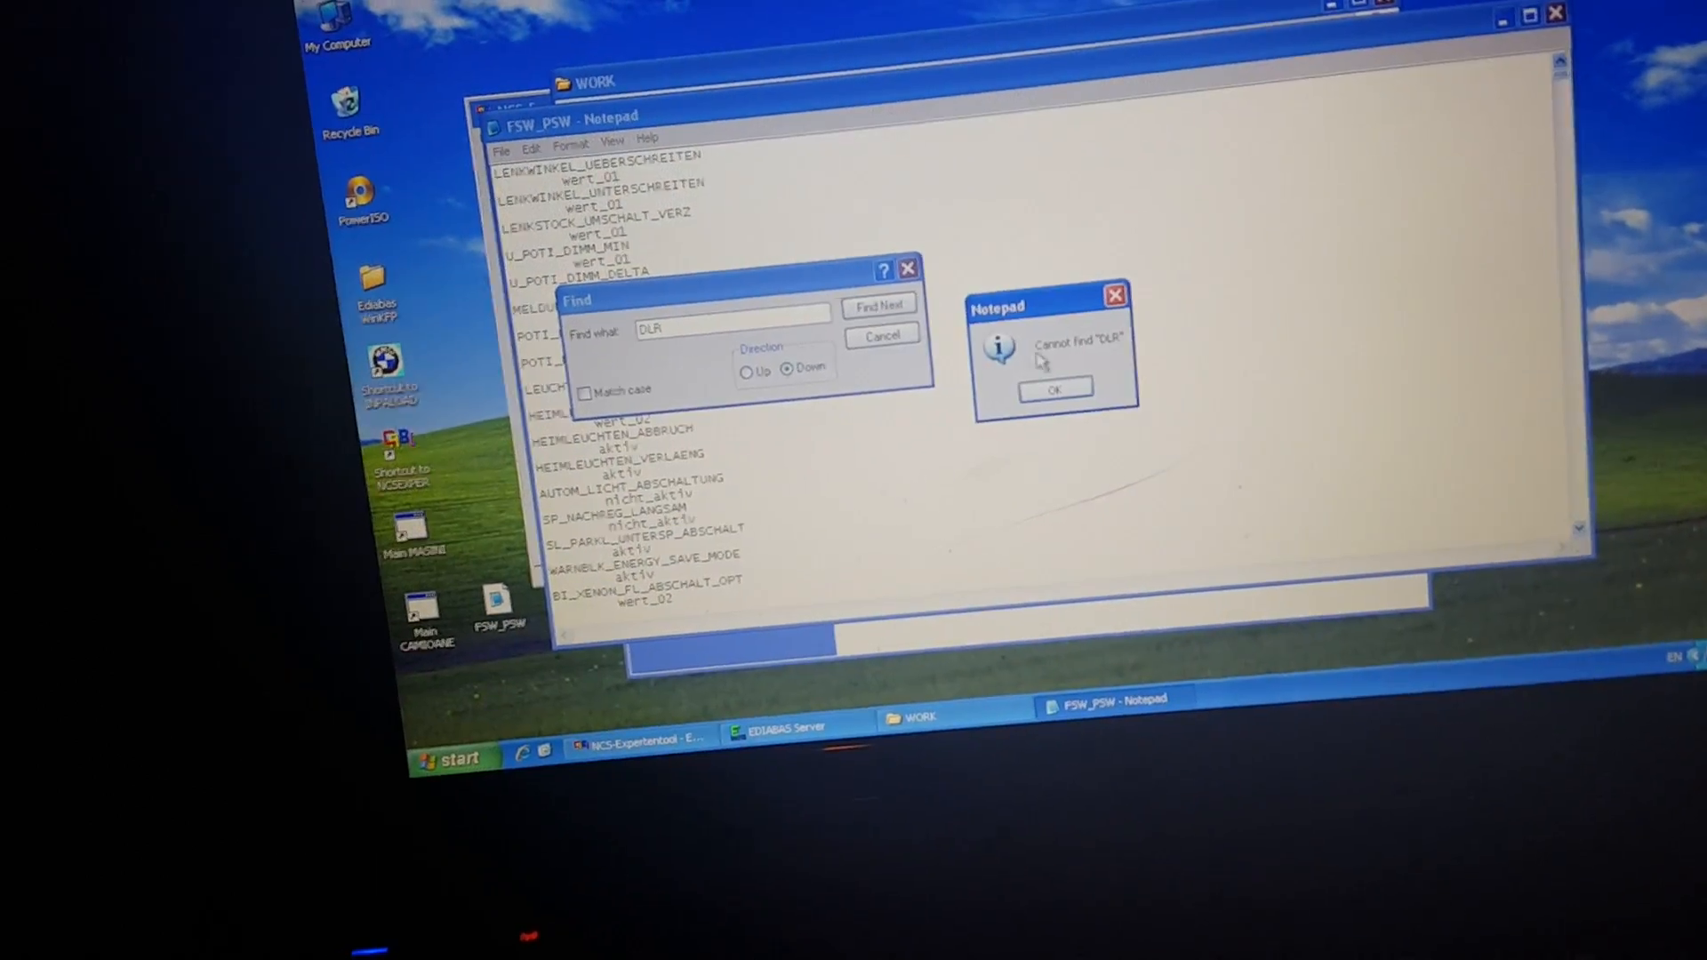
{"action": "left_click", "coordinate": [1051, 390]}
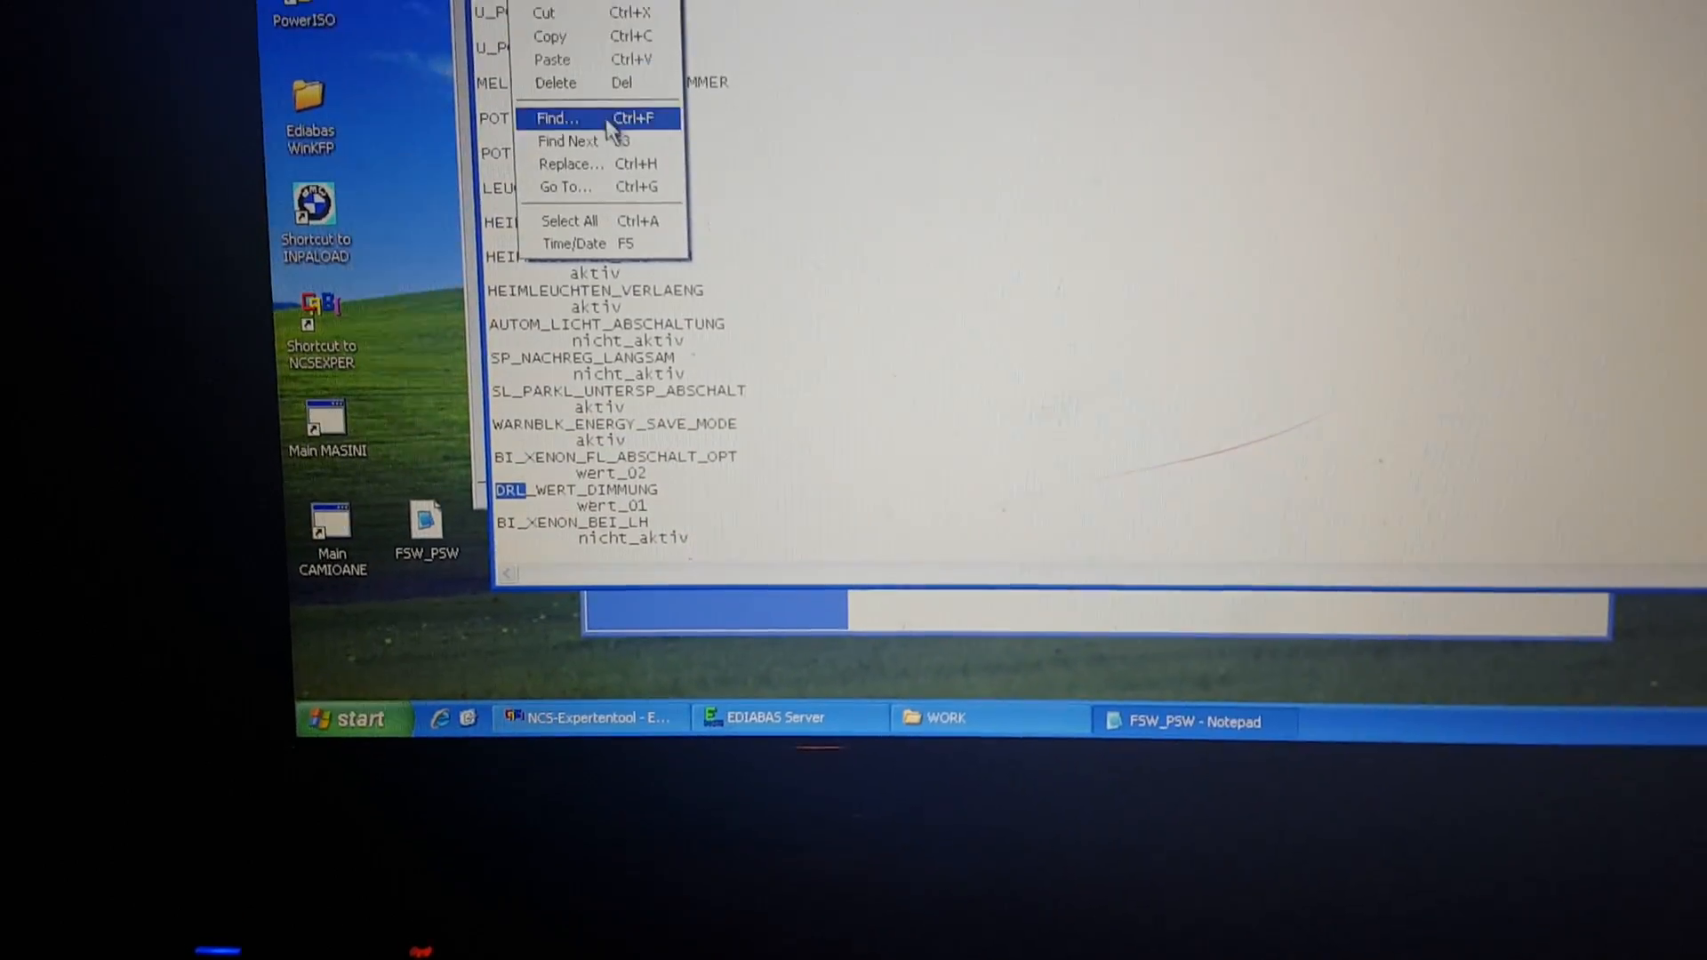
Find the next DRL entry, DRL_V_GEDIMMT, and change its value from nicht_aktiv to aktiv
{"action": "left_click", "coordinate": [557, 117]}
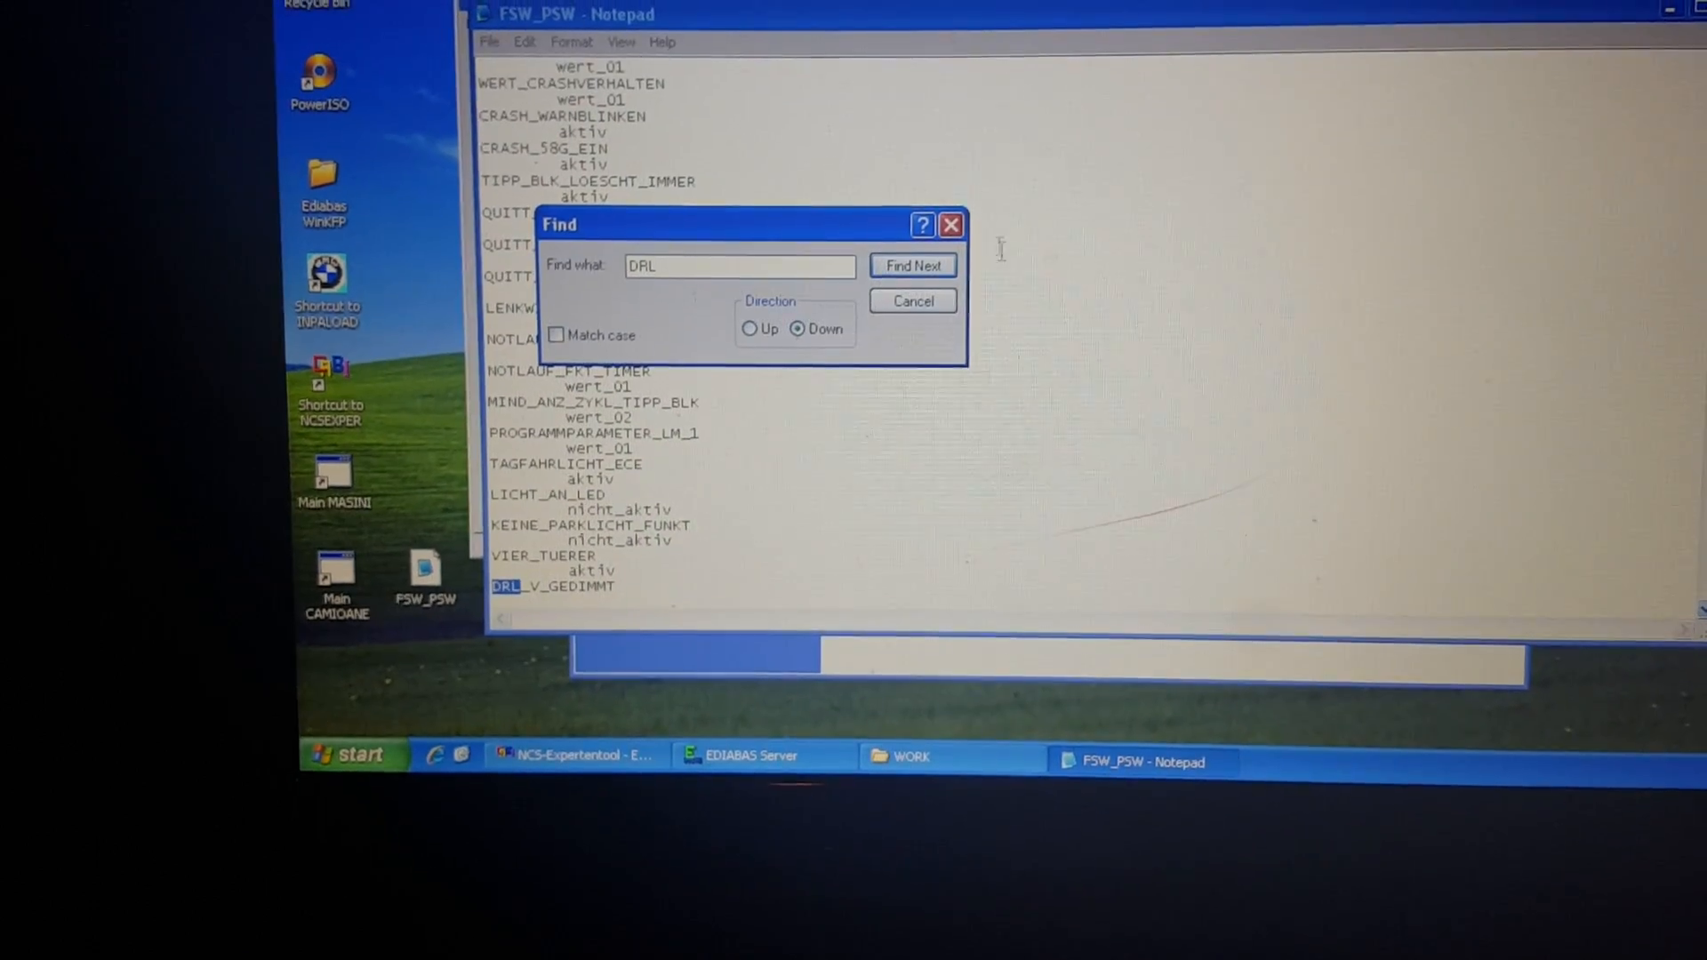
{"action": "left_click", "coordinate": [912, 300]}
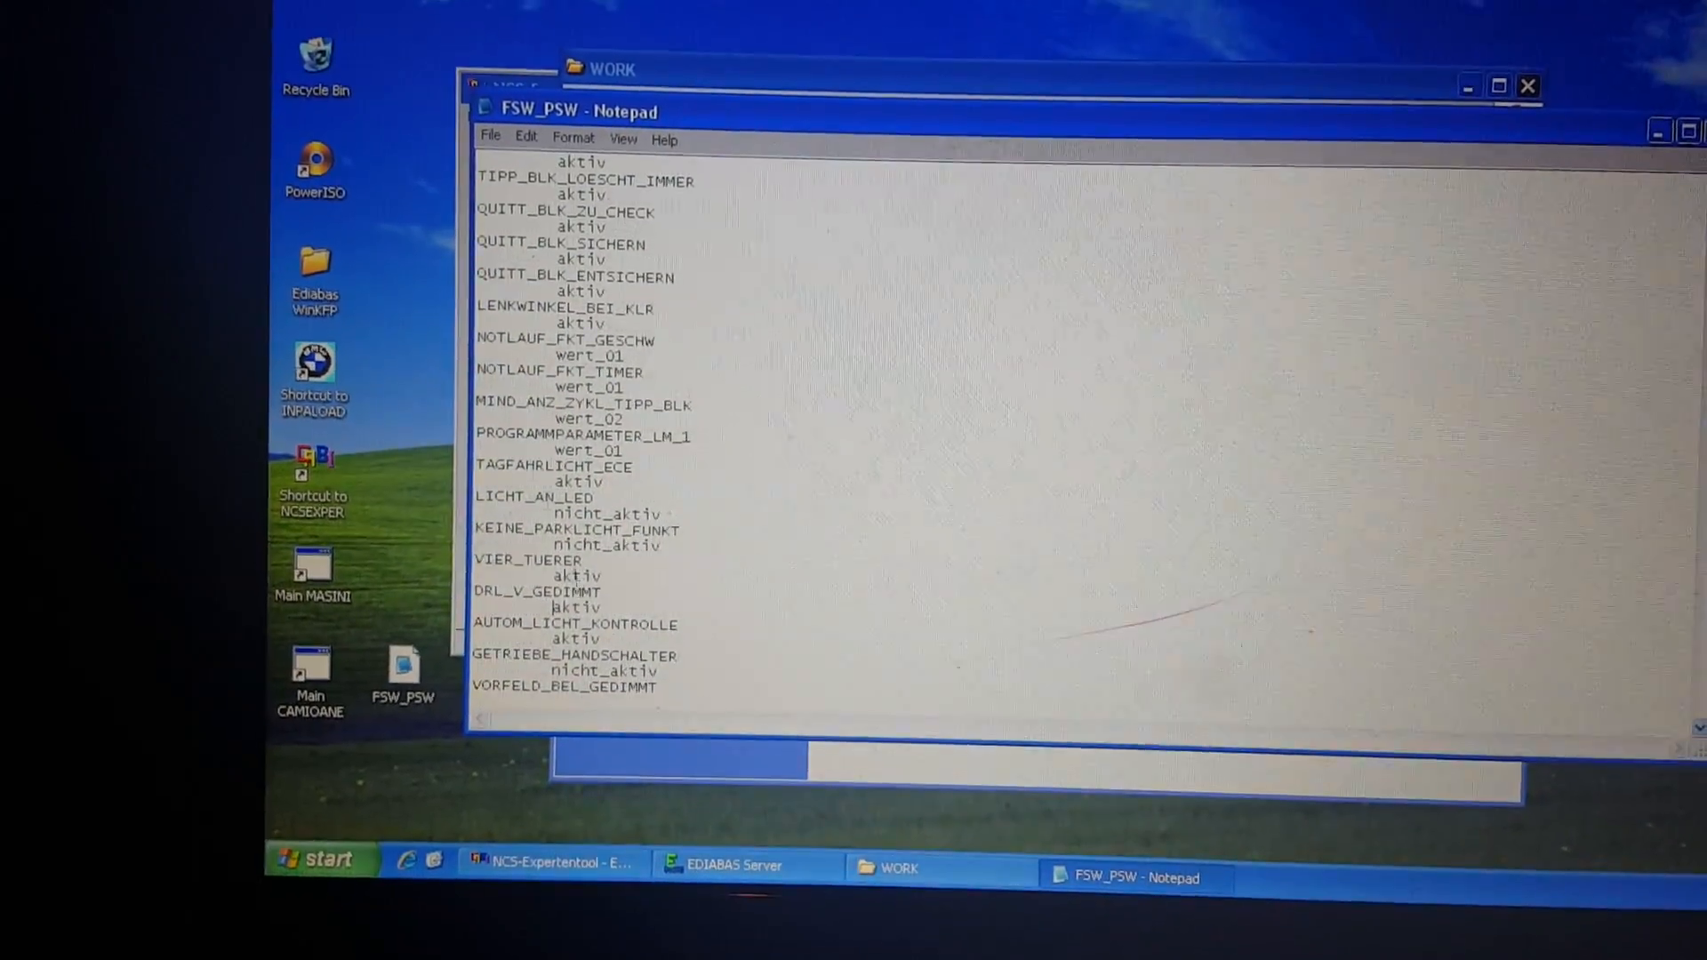
{"action": "left_click", "coordinate": [477, 113]}
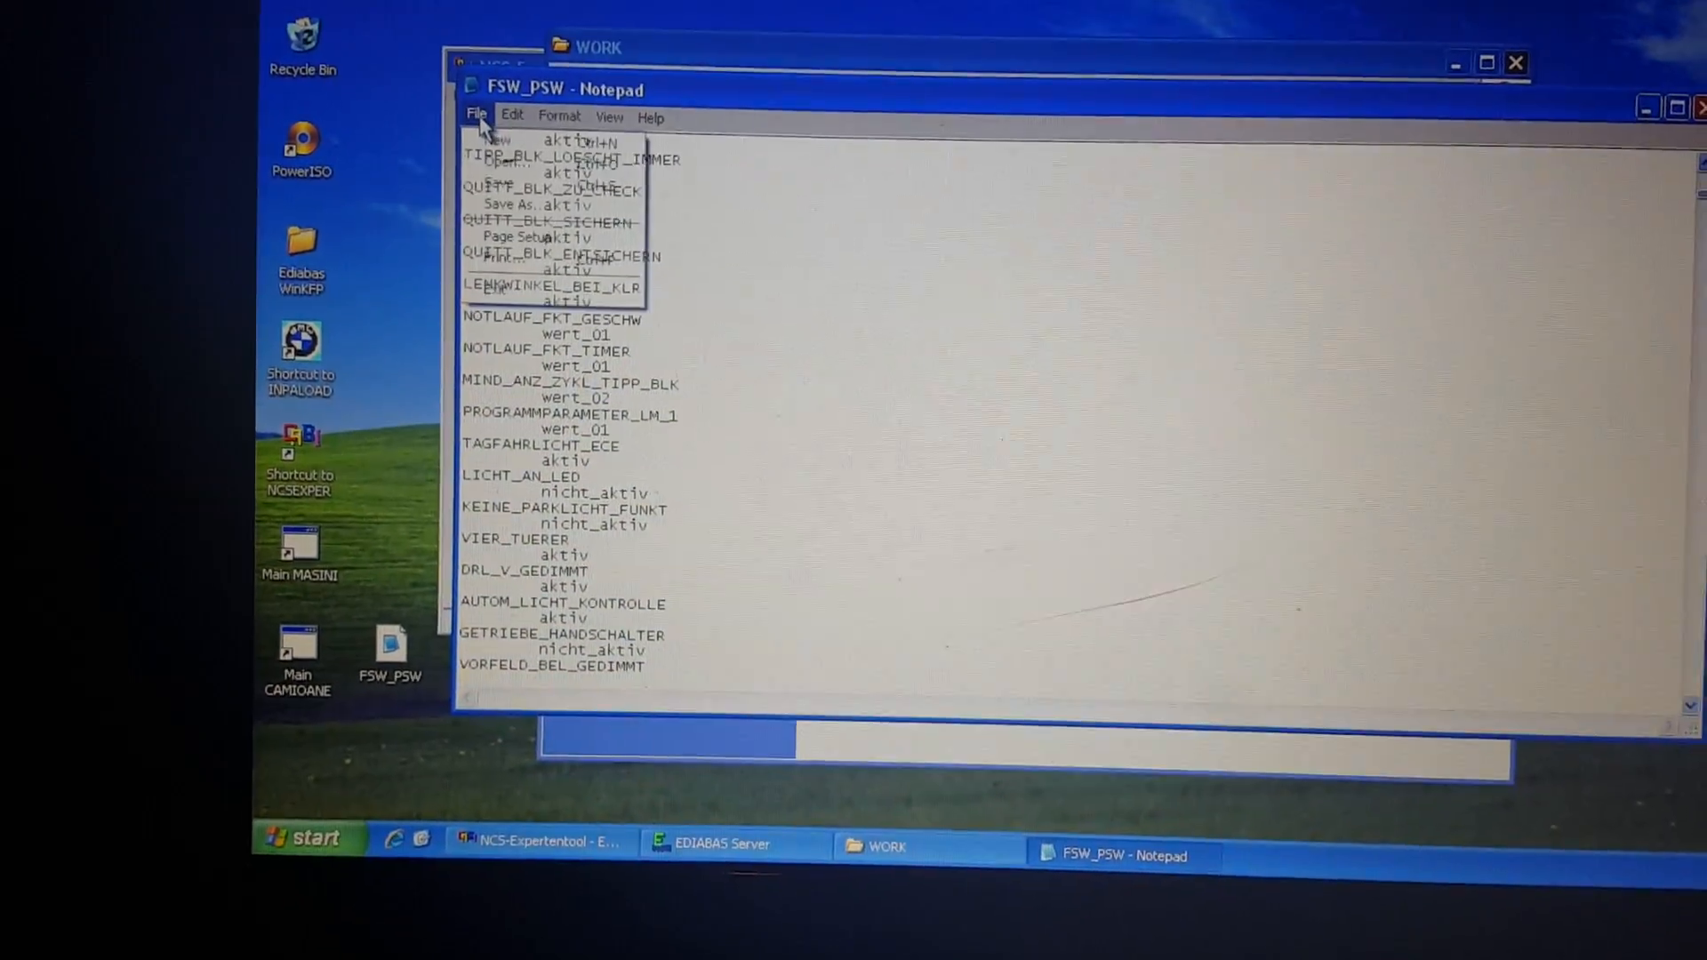
Save the edited file as FSW_PSW.MAN with All Files type, replacing the existing file
{"action": "left_click", "coordinate": [507, 203]}
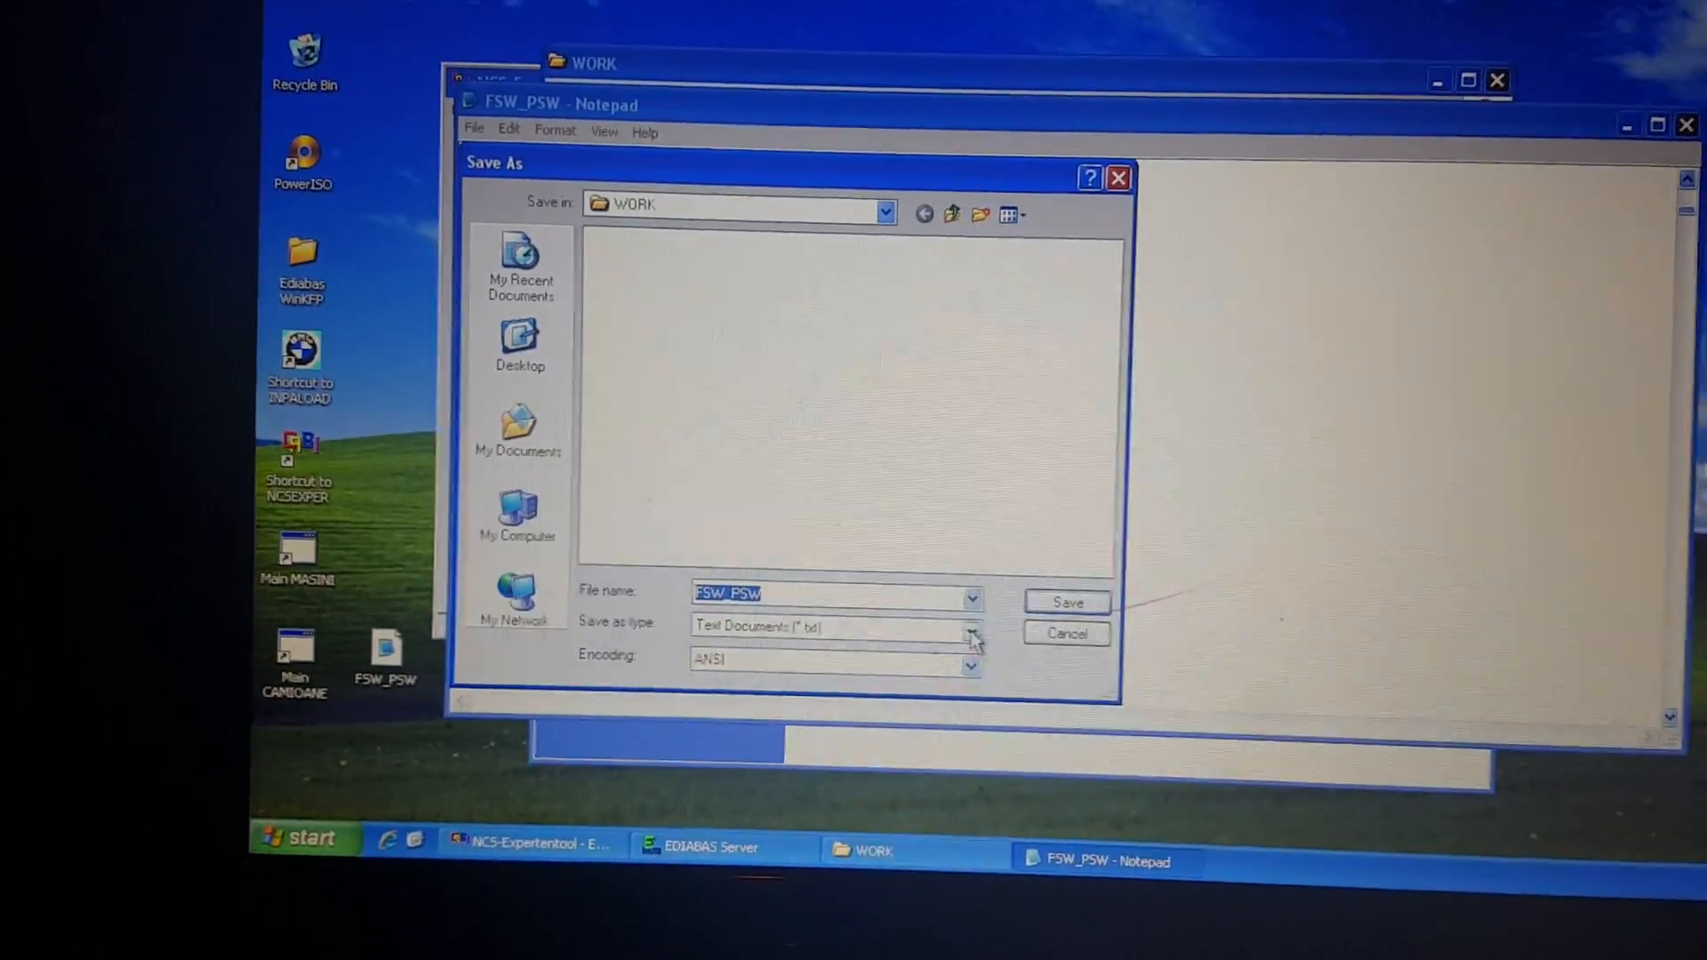
{"action": "left_click", "coordinate": [971, 626]}
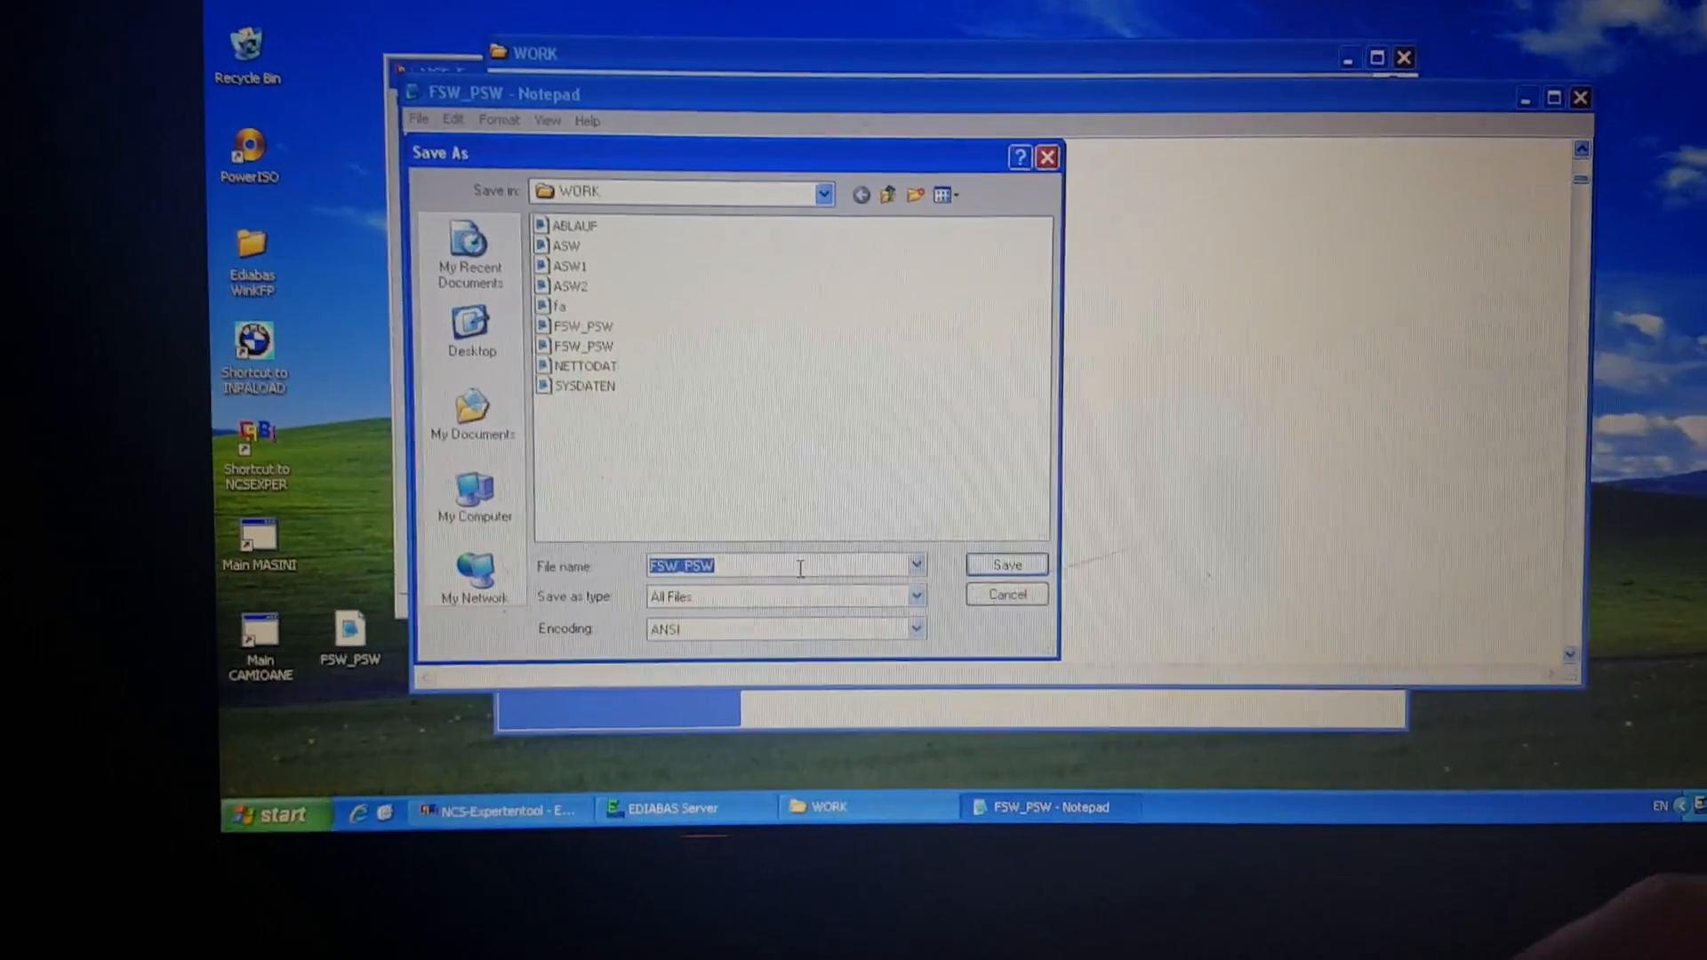
{"action": "type", "text": ".MAN"}
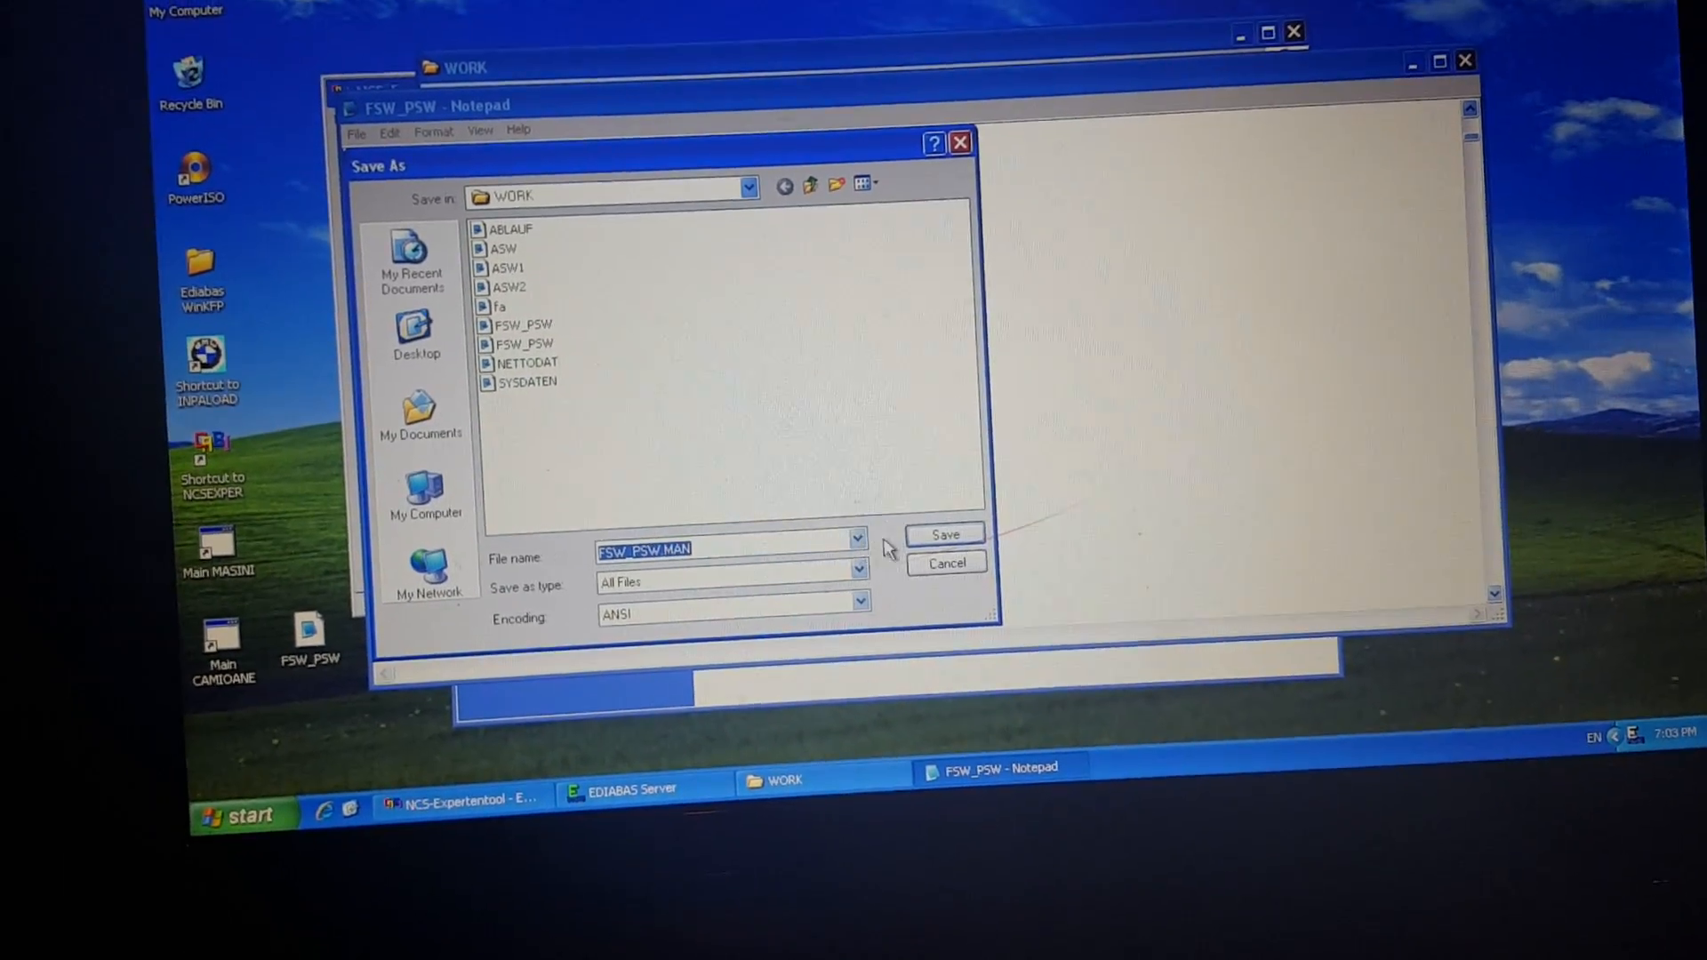
{"action": "left_click", "coordinate": [943, 535]}
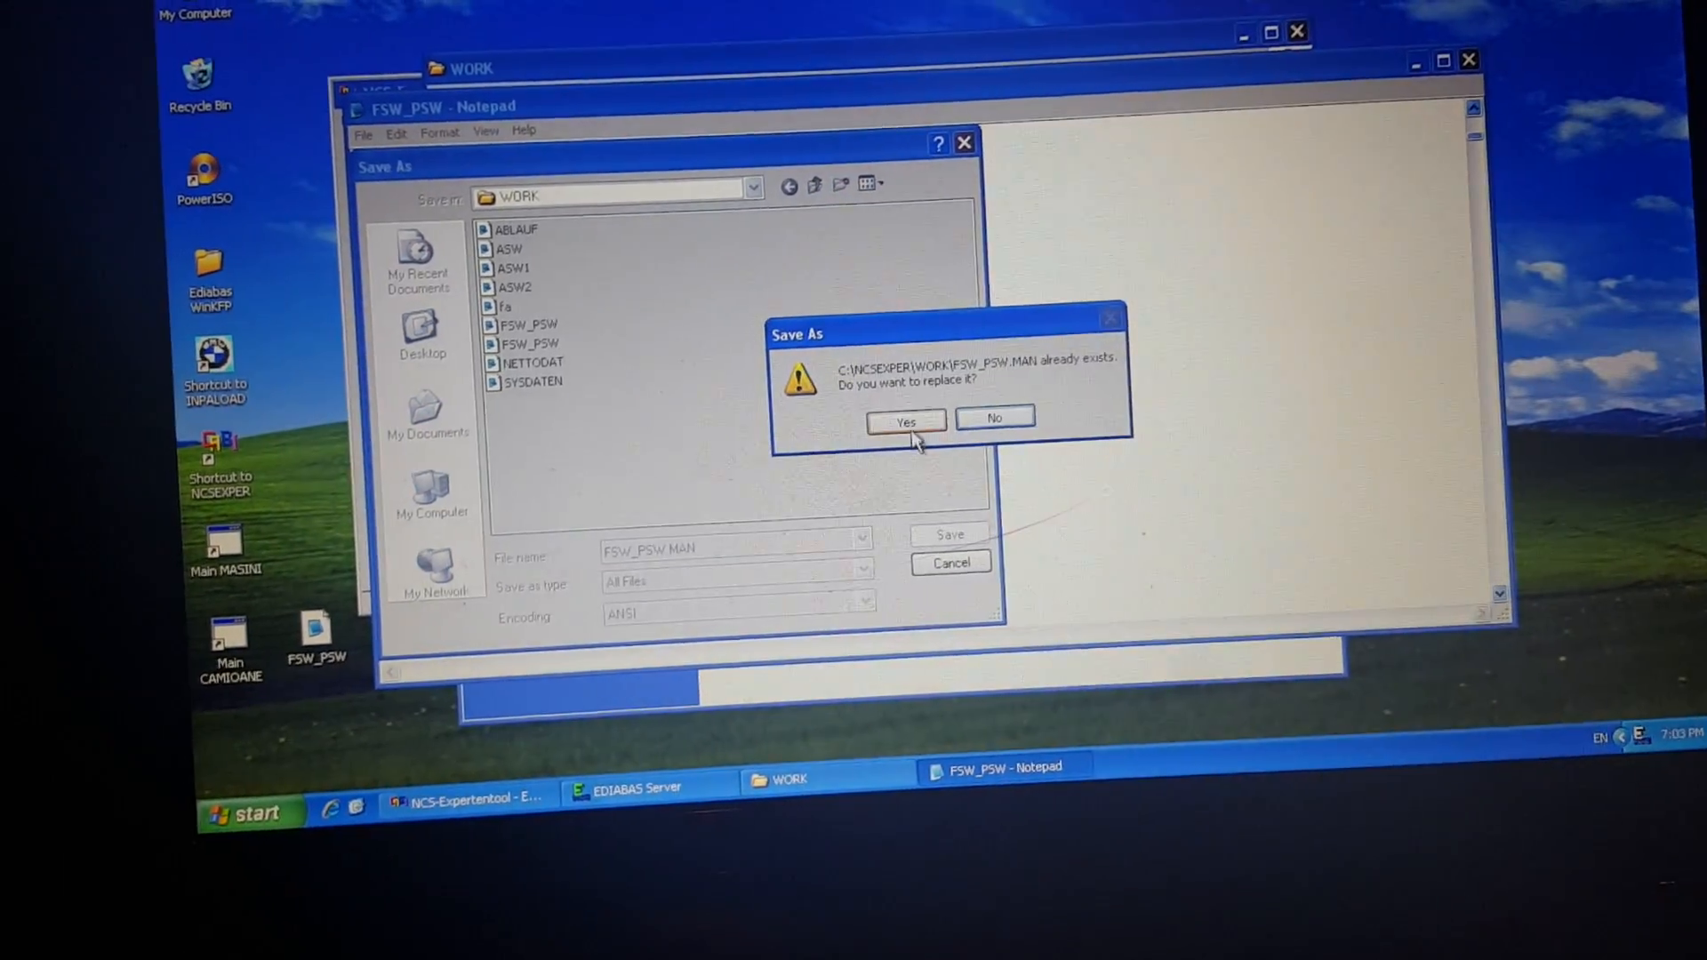
{"action": "left_click", "coordinate": [903, 421]}
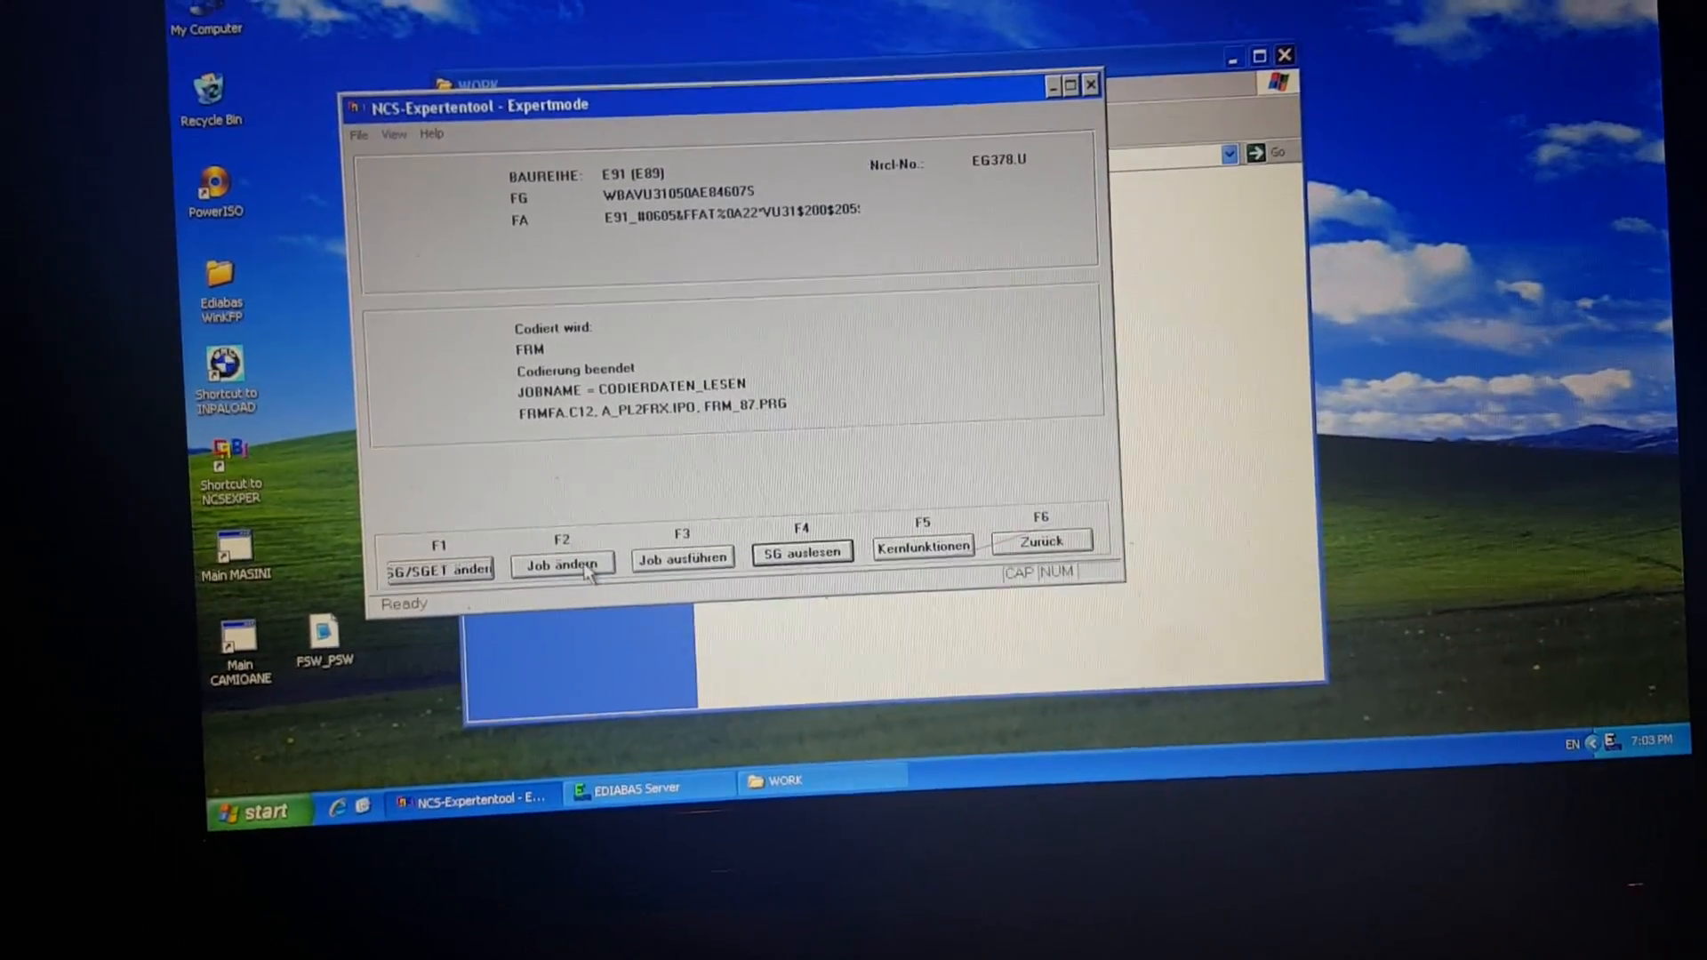
Change the FRM coding job to SG_CODIEREN via Job ändern
{"action": "left_click", "coordinate": [561, 560]}
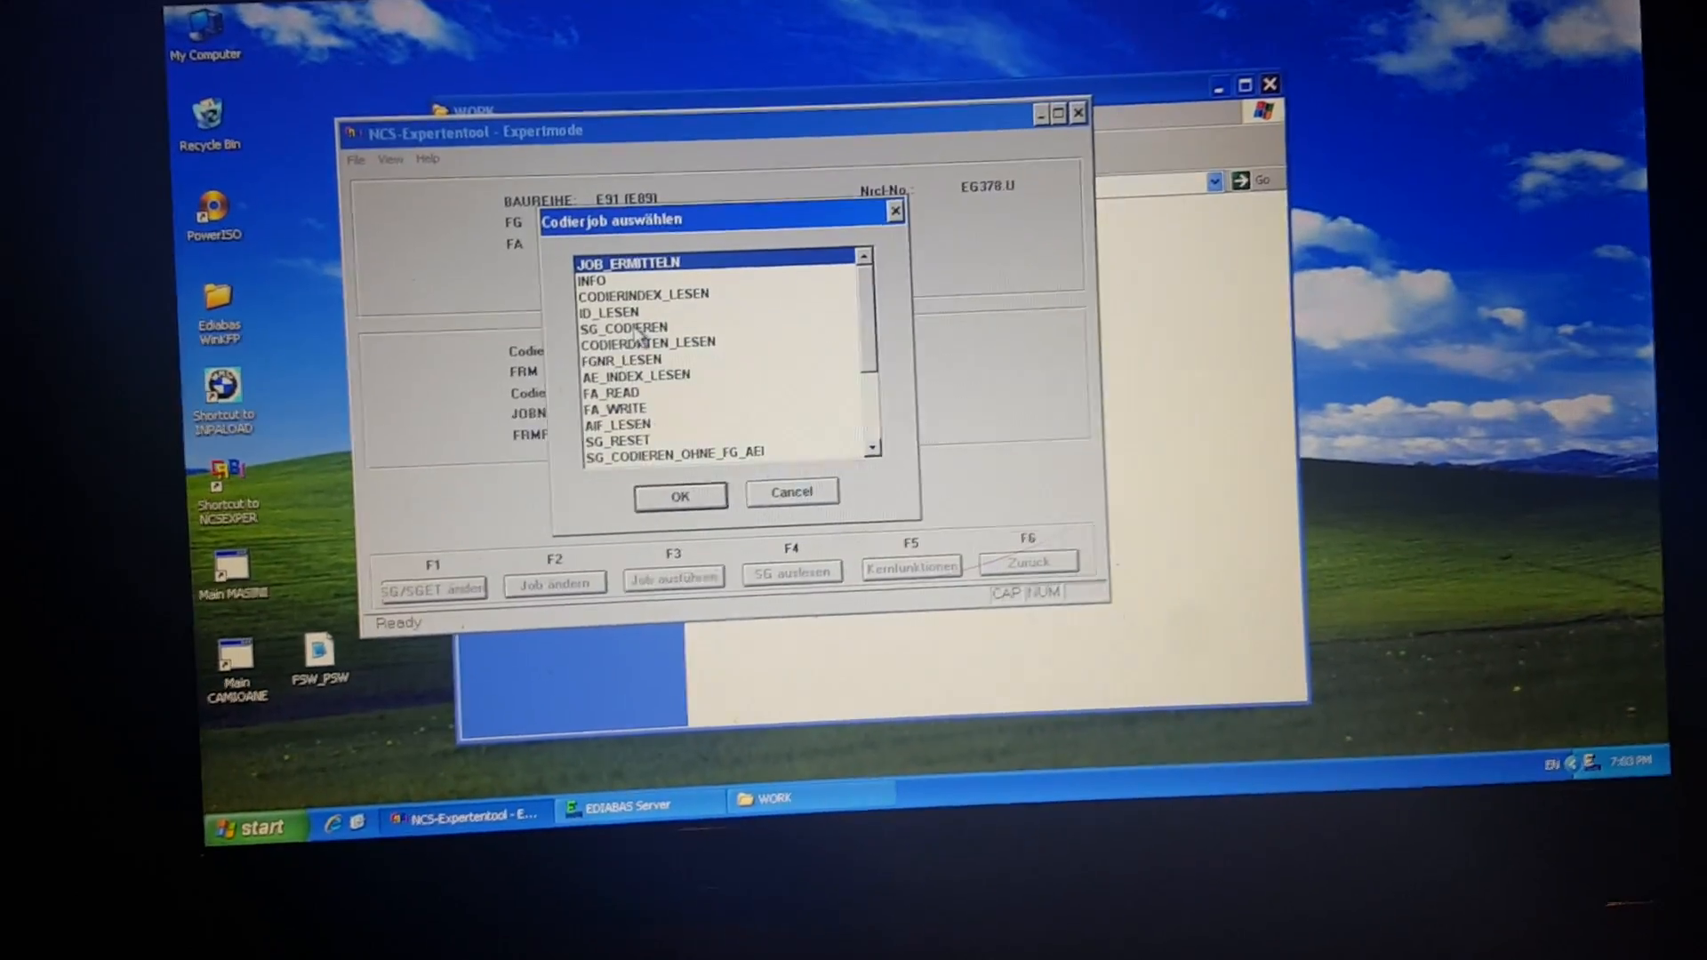
{"action": "left_click", "coordinate": [623, 327]}
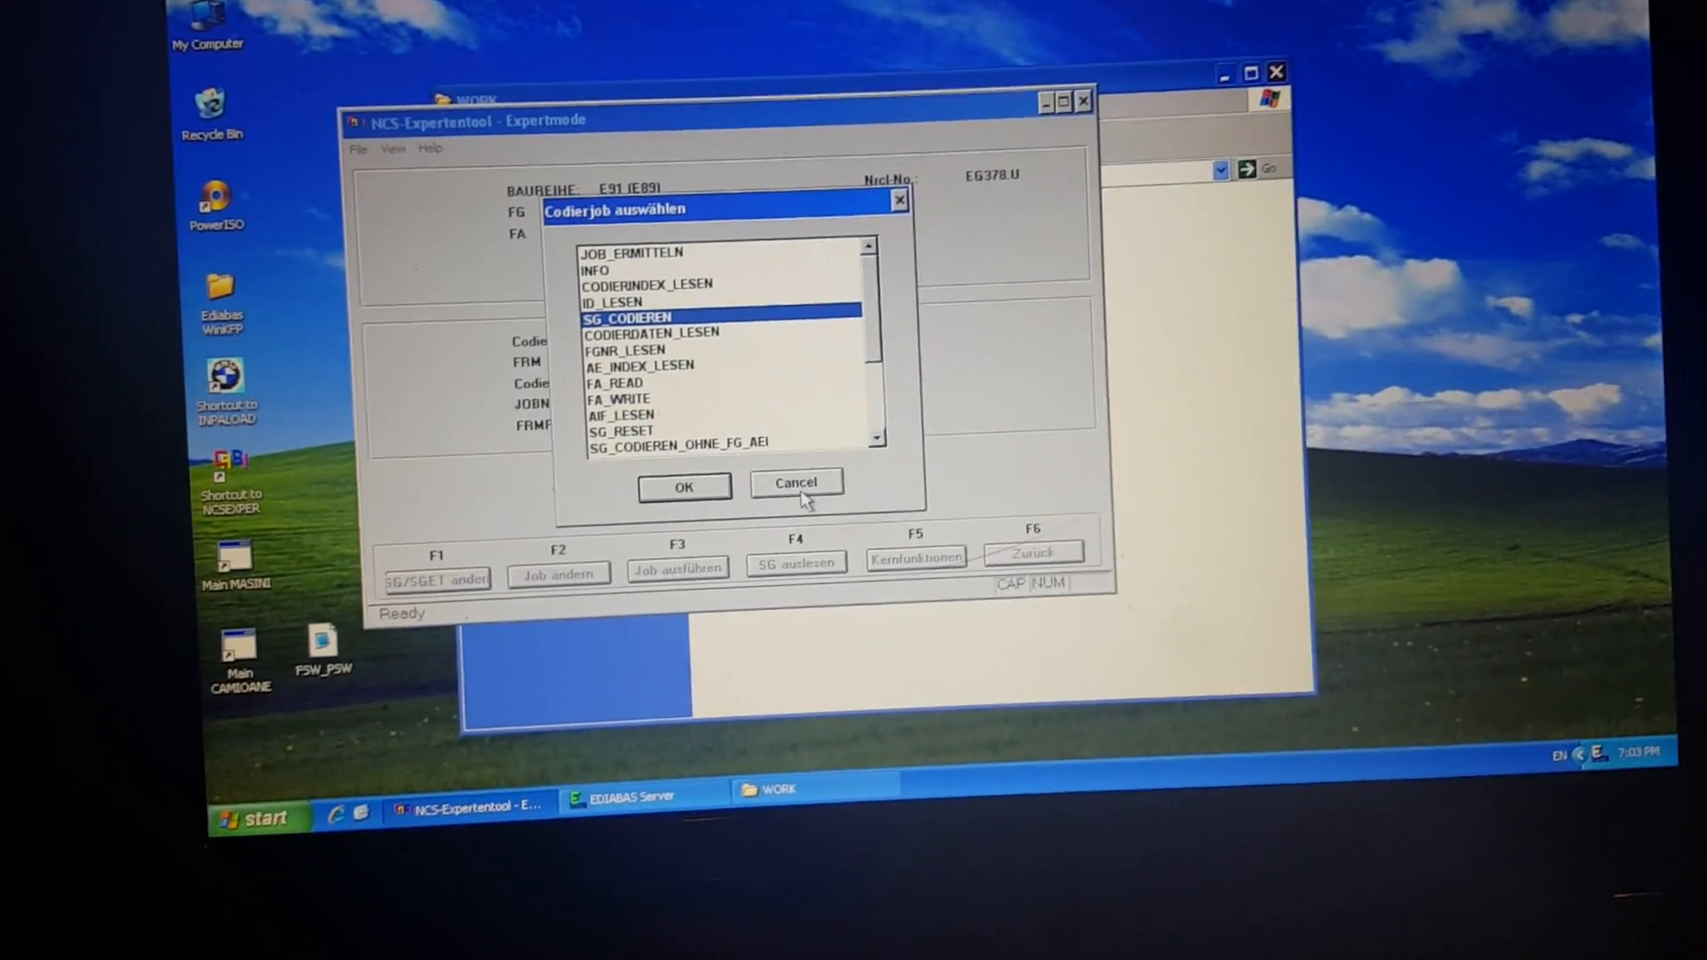
{"action": "left_click", "coordinate": [683, 485]}
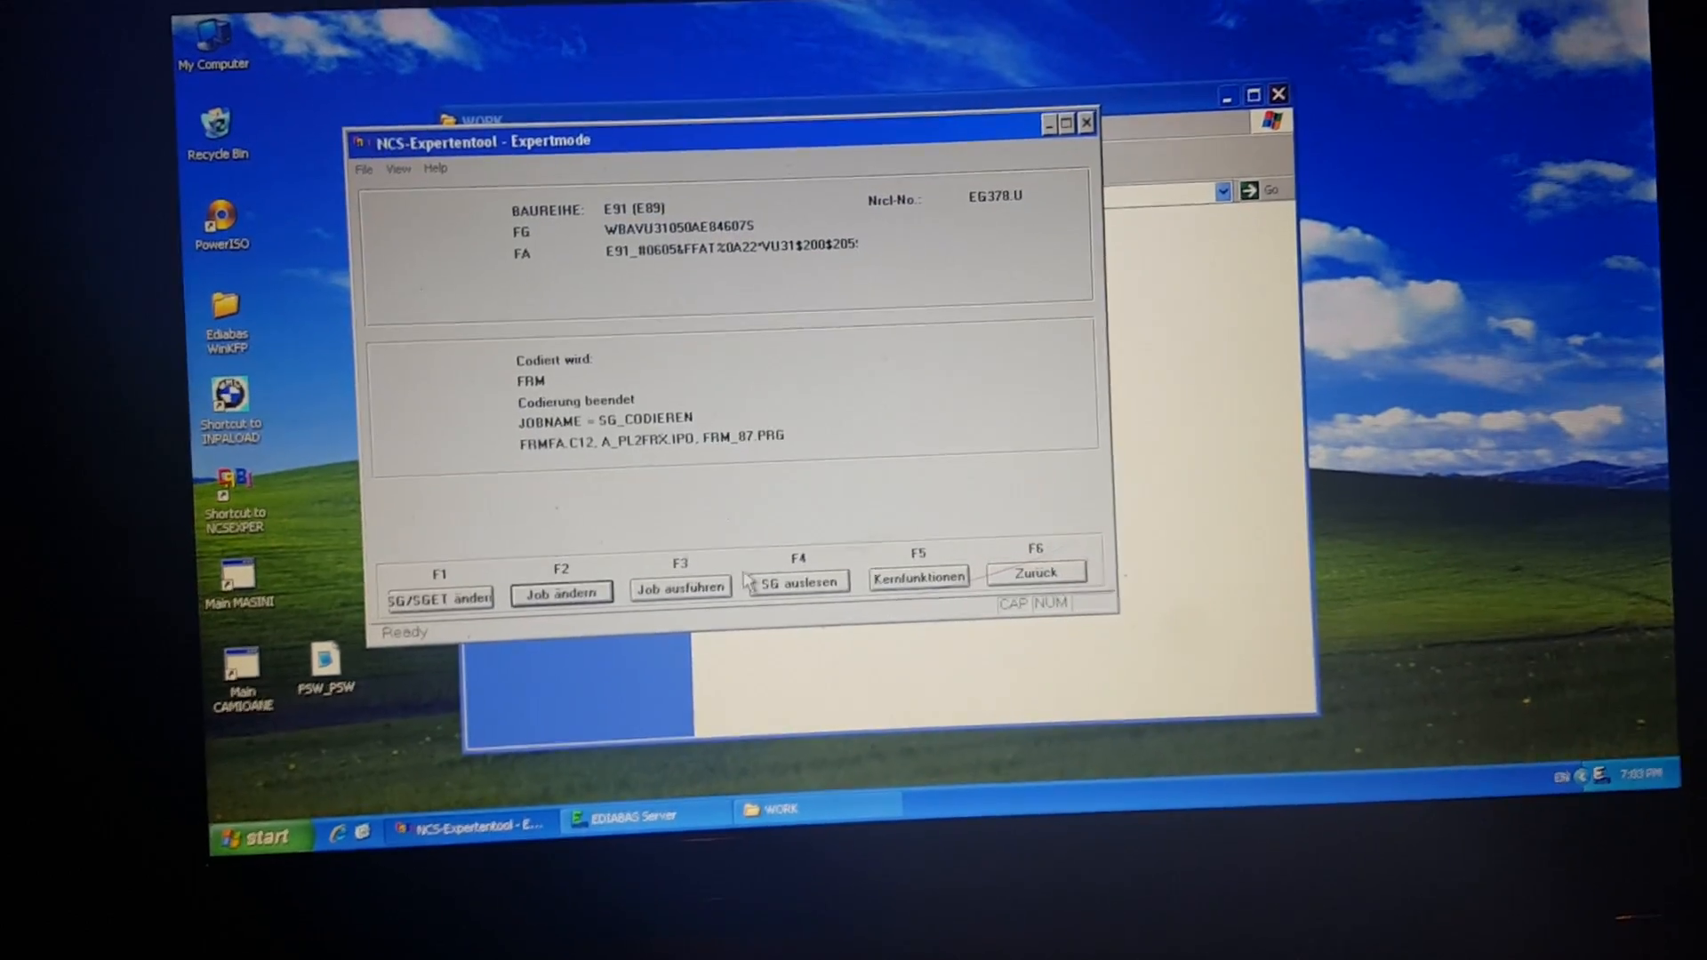